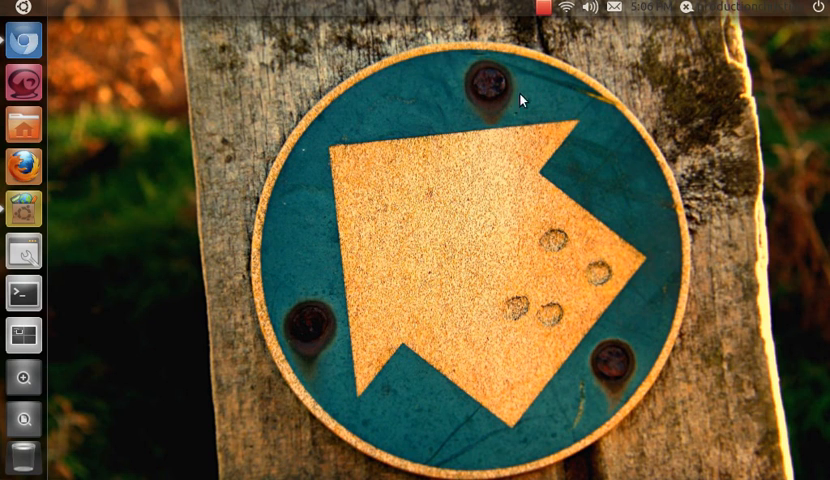
pyautogui.moveTo(192, 31)
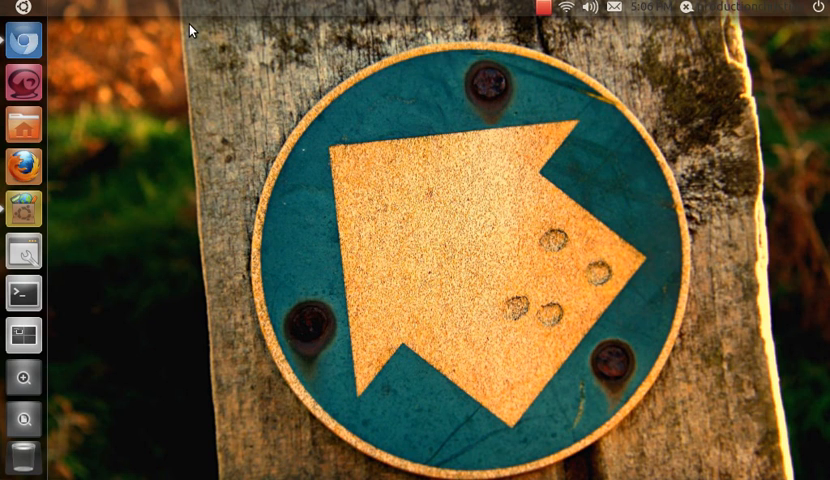
pyautogui.moveTo(638, 8)
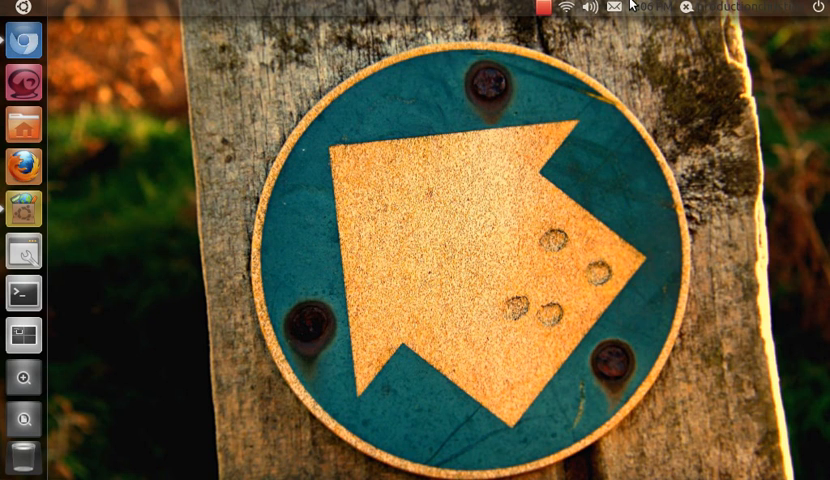
pyautogui.moveTo(820, 45)
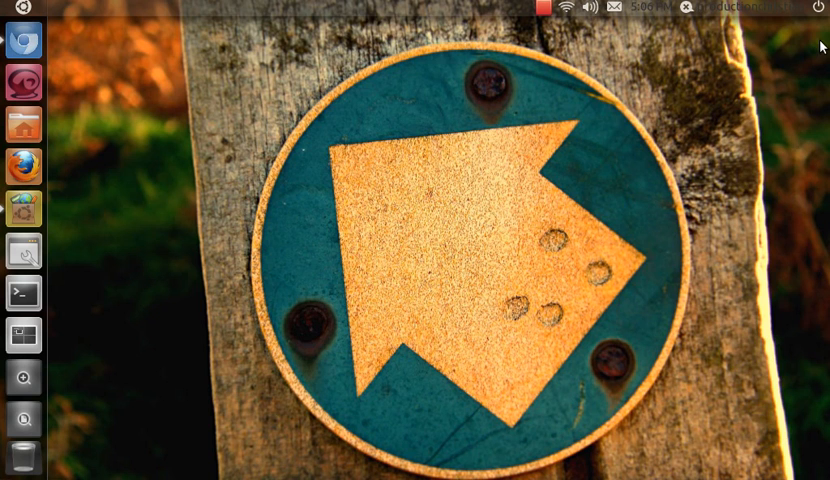
pyautogui.moveTo(37, 7)
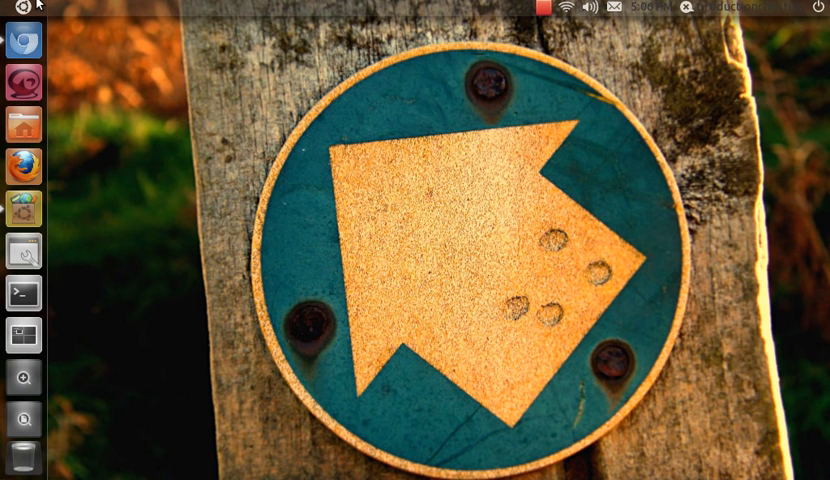
pyautogui.moveTo(73, 256)
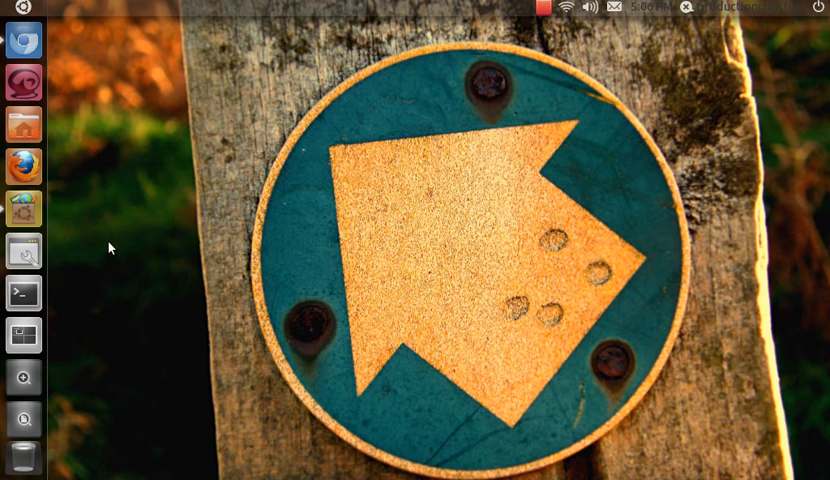
pyautogui.moveTo(200, 75)
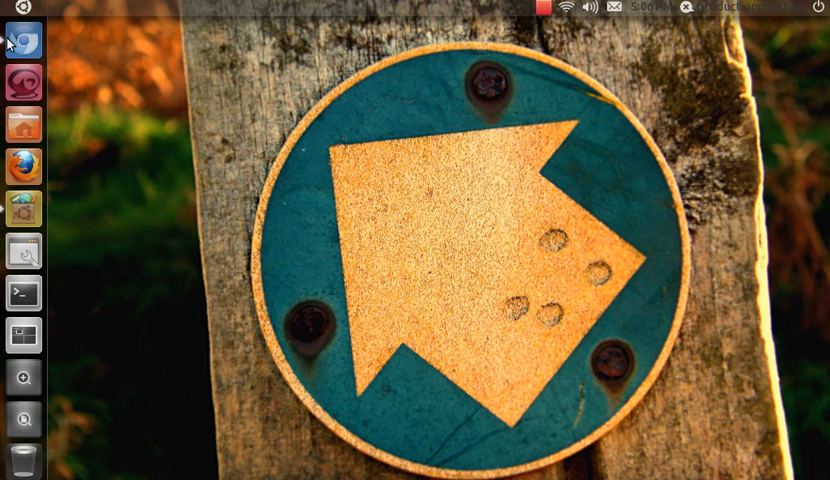
pyautogui.moveTo(449, 301)
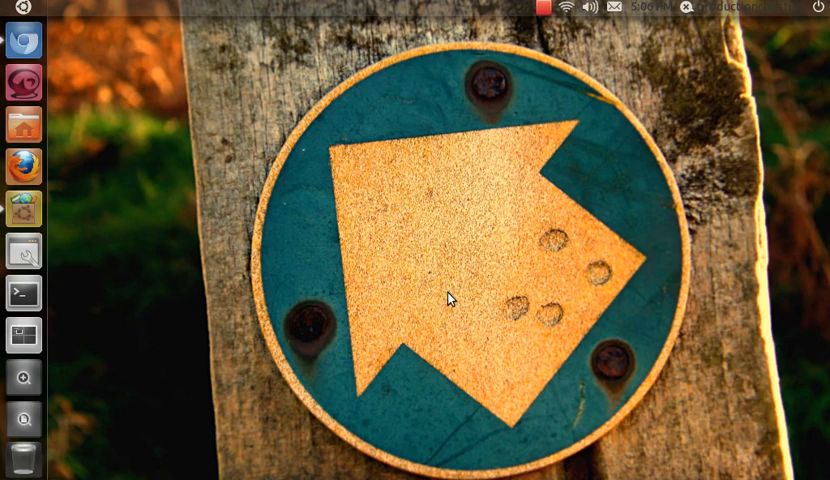
pyautogui.moveTo(24, 122)
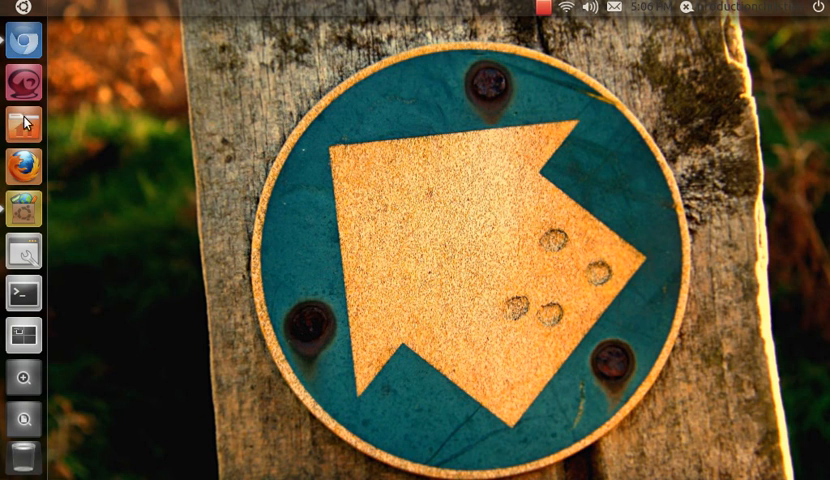
pyautogui.moveTo(22, 80)
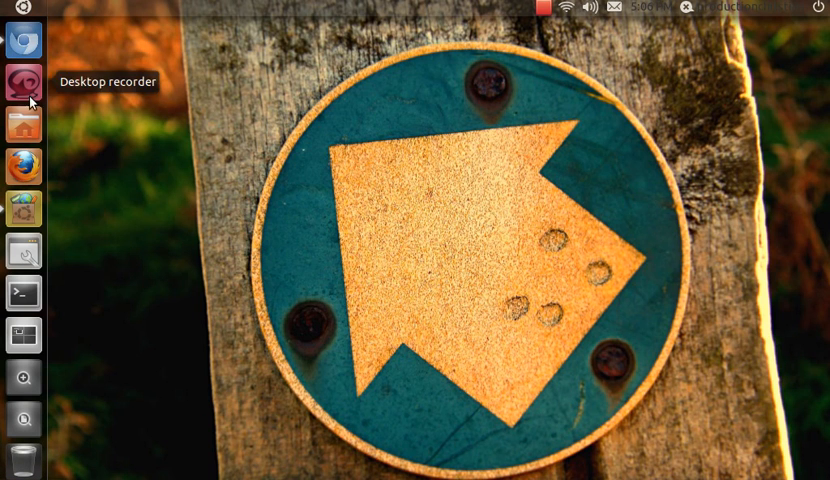
pyautogui.moveTo(22, 330)
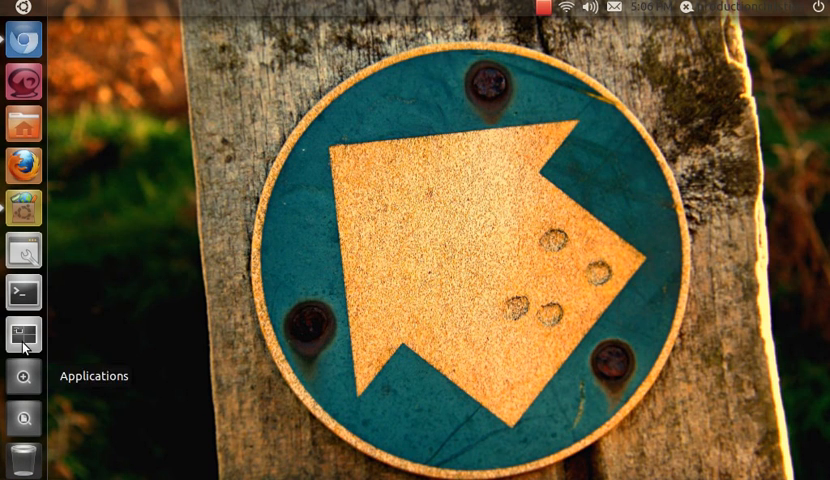
pyautogui.moveTo(22, 334)
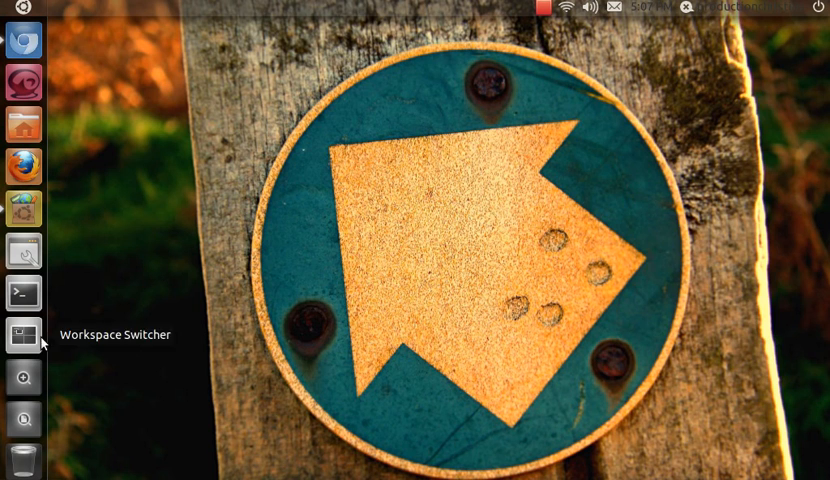
pyautogui.moveTo(10, 13)
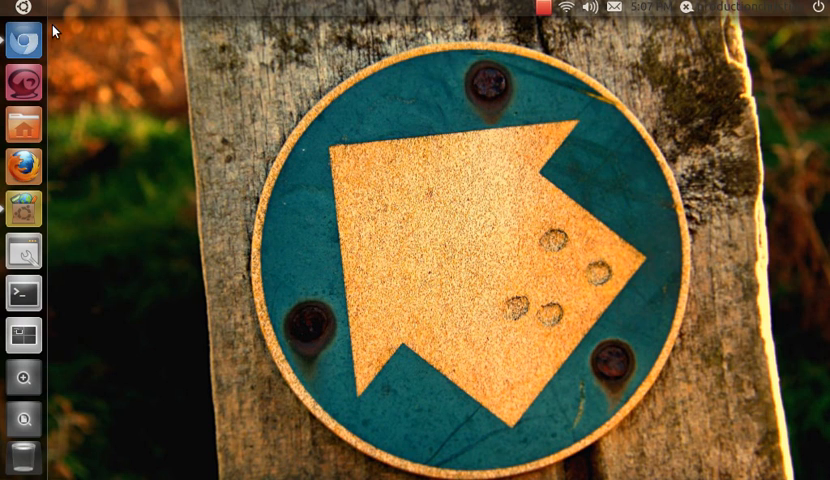
pyautogui.moveTo(20, 45)
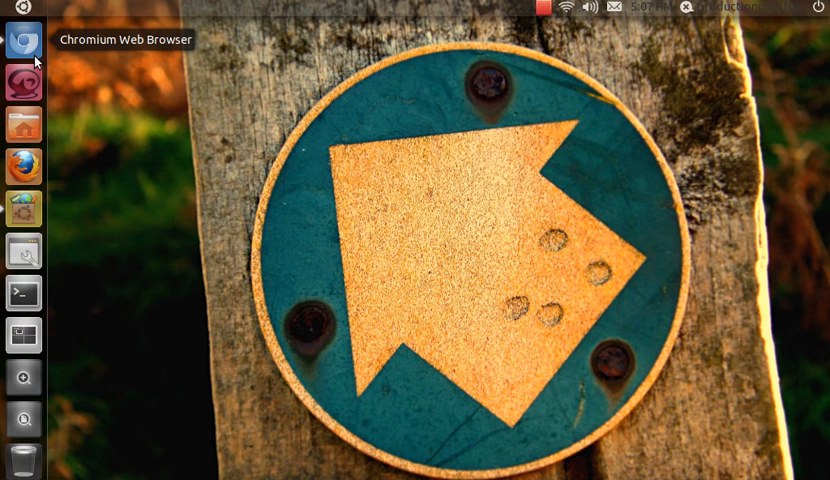
pyautogui.moveTo(320, 122)
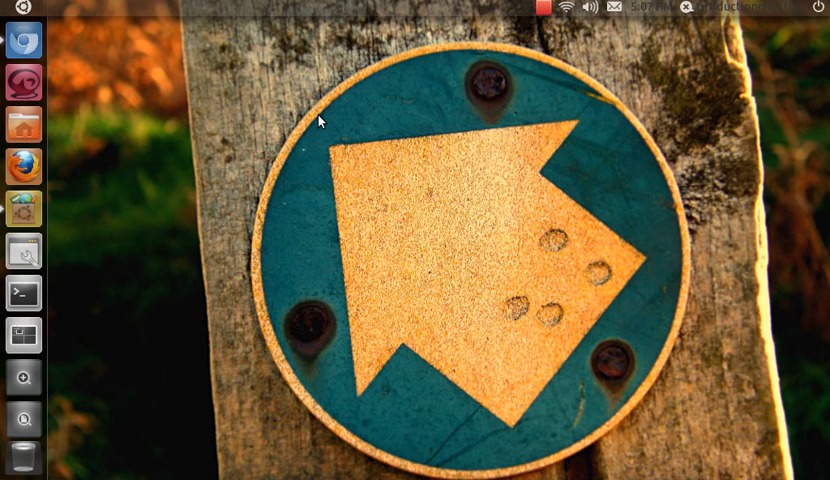
pyautogui.moveTo(255, 130)
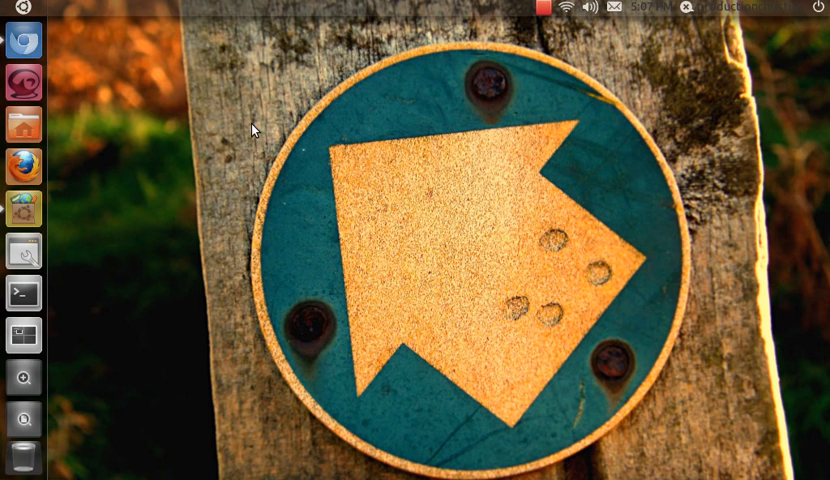
pyautogui.moveTo(178, 128)
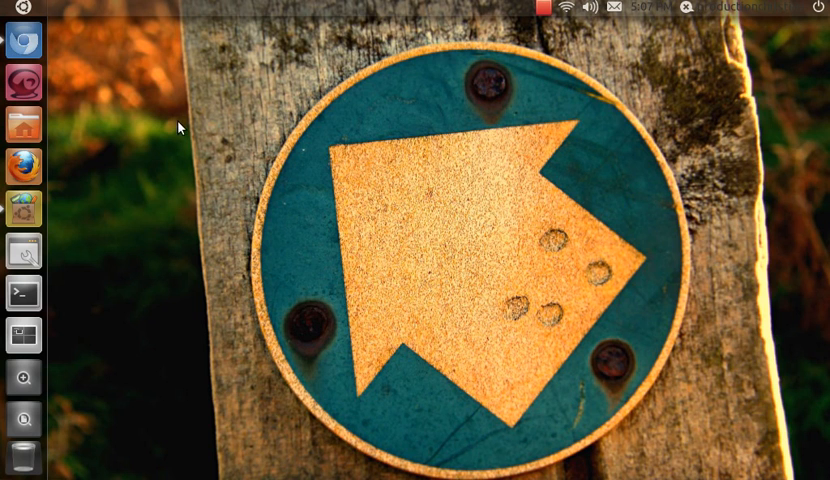
pyautogui.moveTo(22, 82)
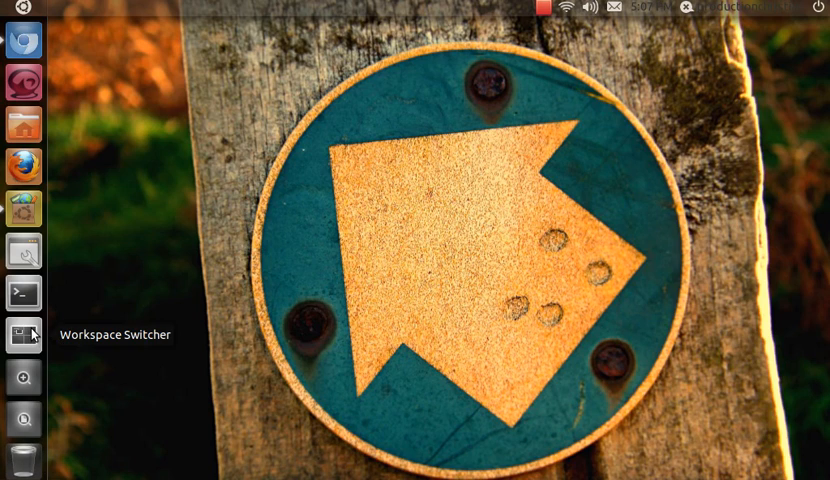
# - Preview all four workspaces side by side, then return to the first workspace
pyautogui.click(22, 334)
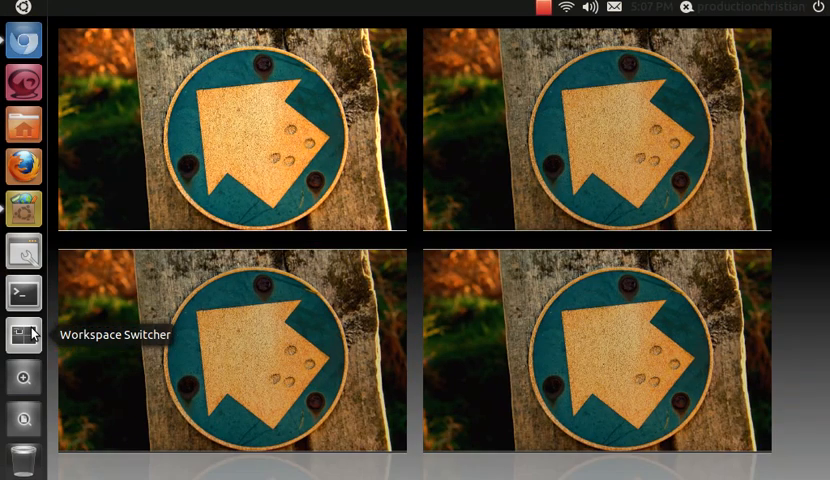
pyautogui.moveTo(205, 133)
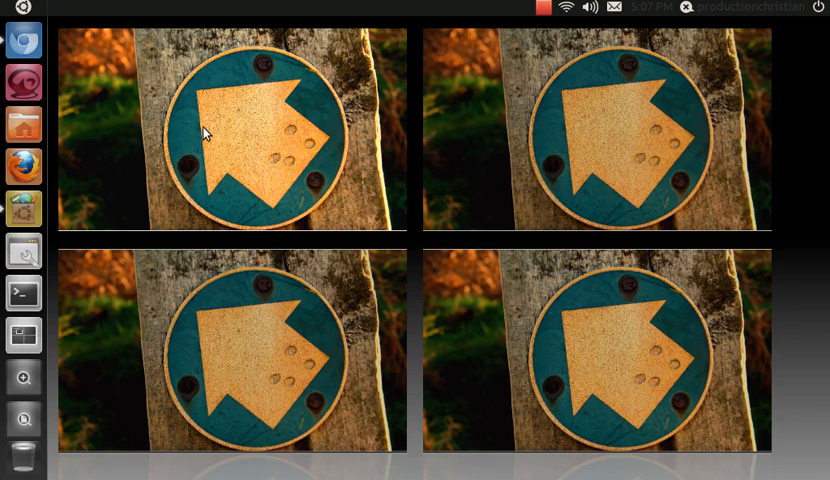
pyautogui.click(22, 335)
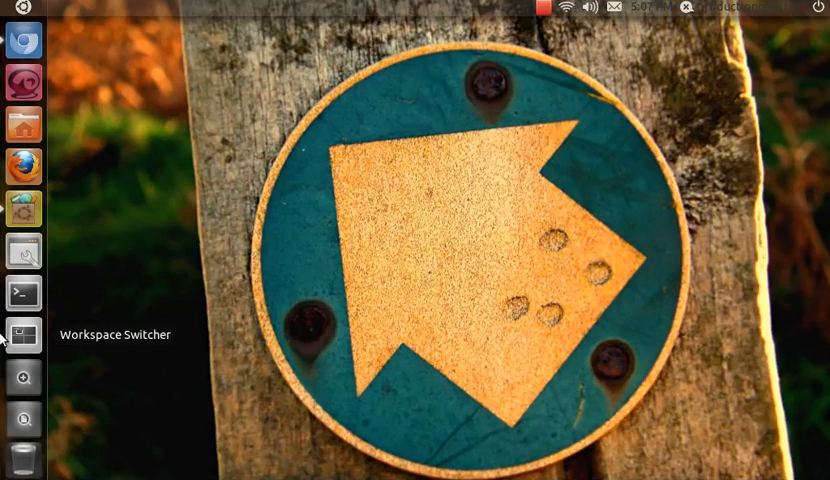
pyautogui.moveTo(45, 340)
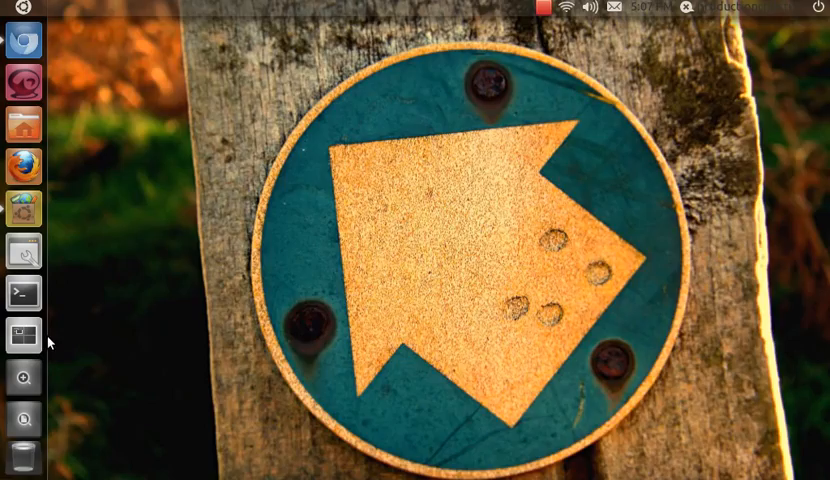
pyautogui.moveTo(22, 334)
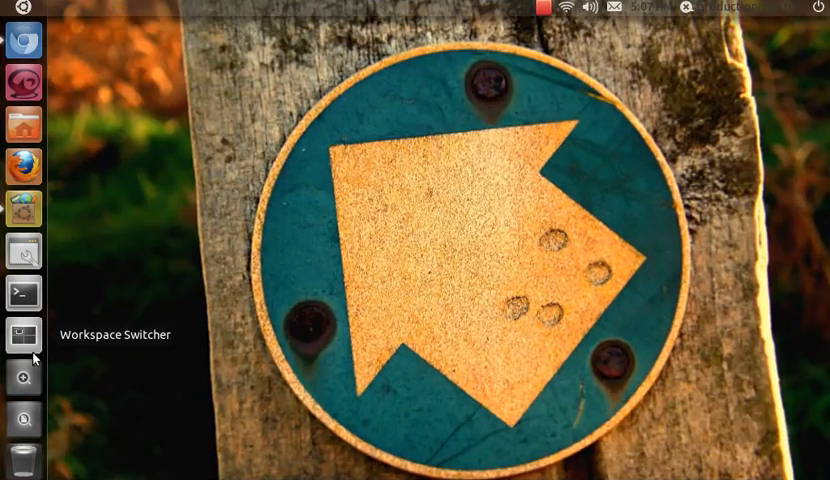
pyautogui.moveTo(67, 332)
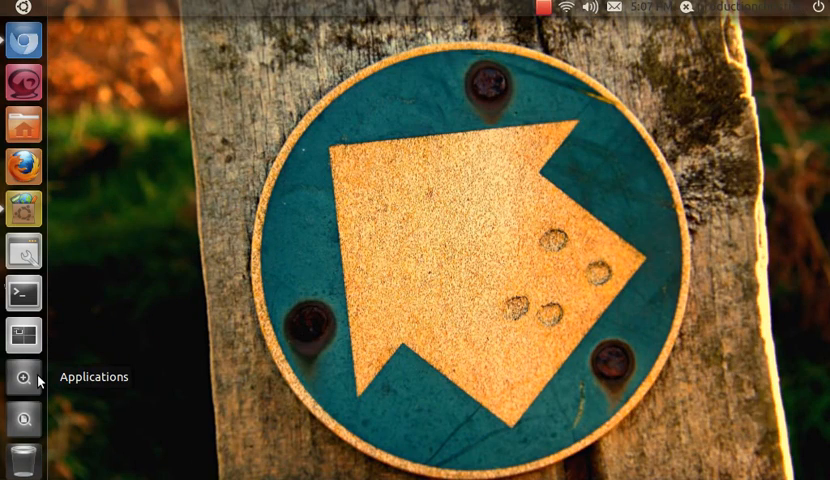
pyautogui.moveTo(38, 440)
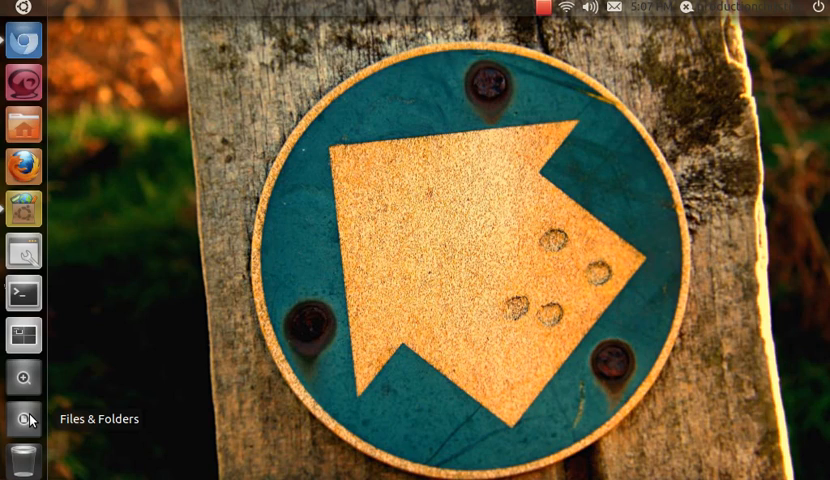
pyautogui.click(22, 419)
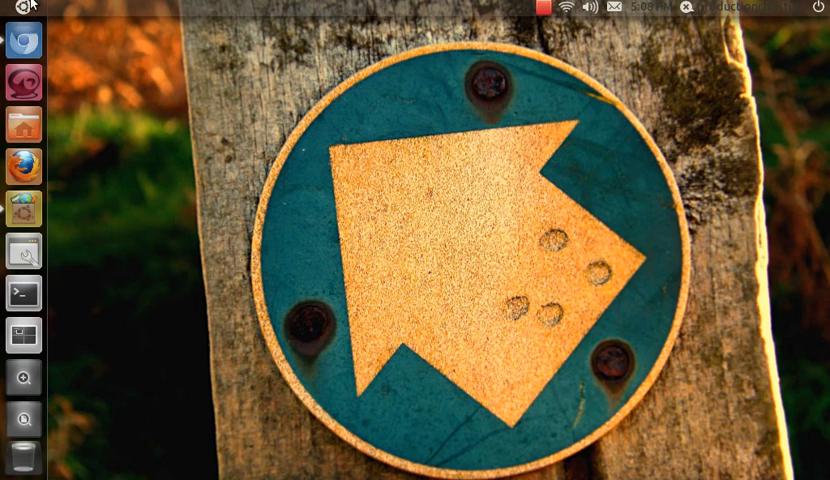
pyautogui.moveTo(223, 135)
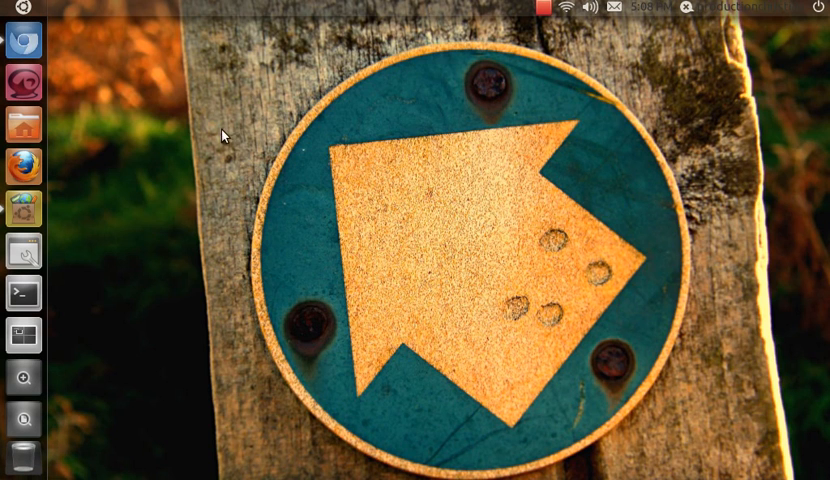
pyautogui.moveTo(152, 33)
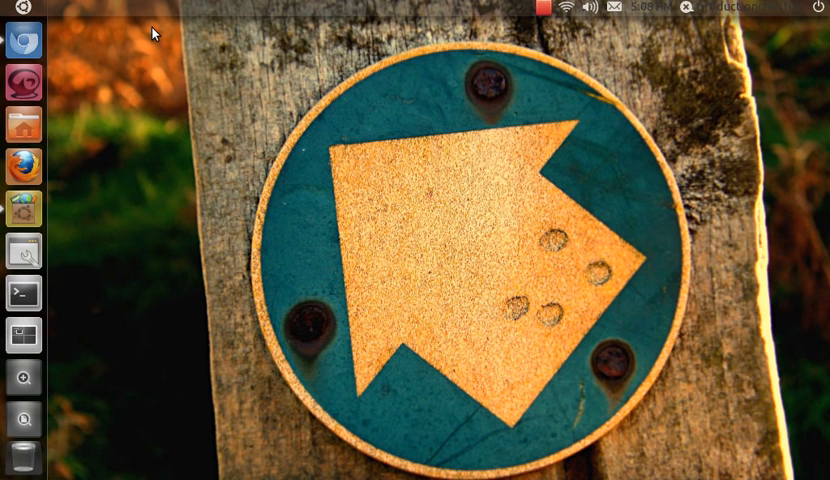
pyautogui.moveTo(100, 18)
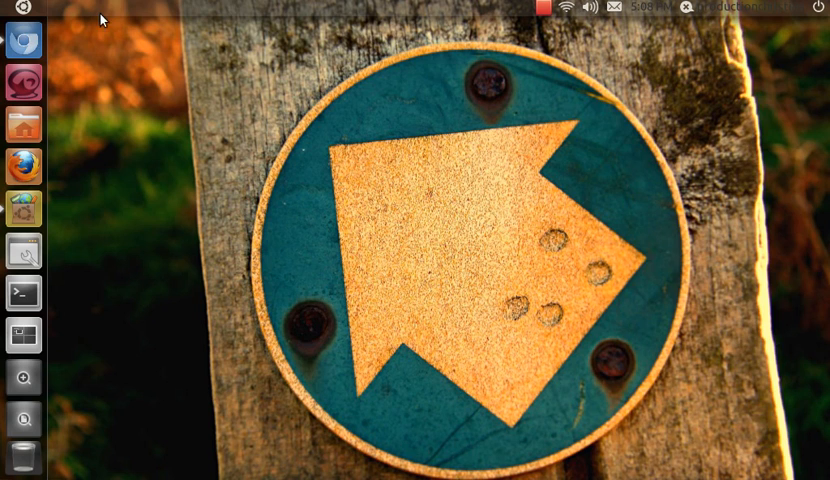
# - Search the Dash for 'bashee' and 'music', then close the Dash back to the desktop
pyautogui.click(21, 12)
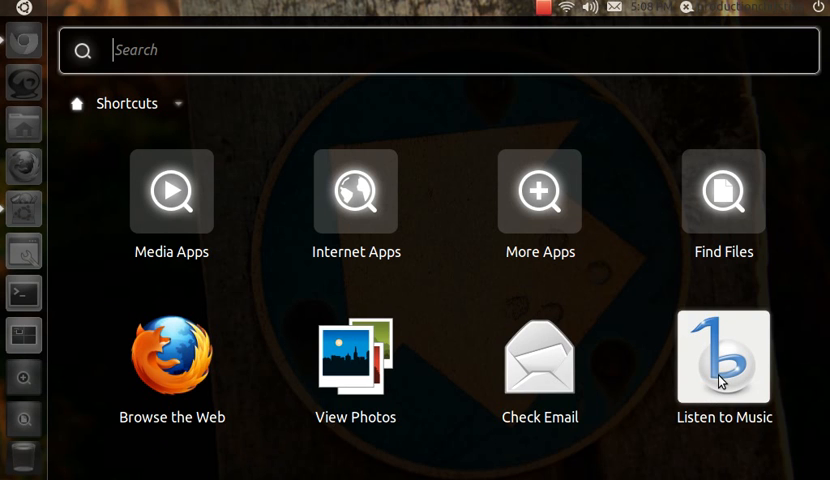
pyautogui.moveTo(63, 287)
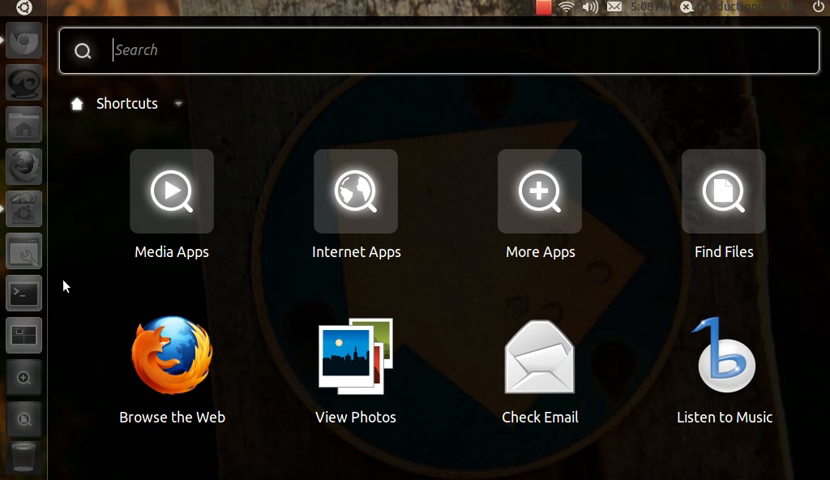
pyautogui.moveTo(690, 350)
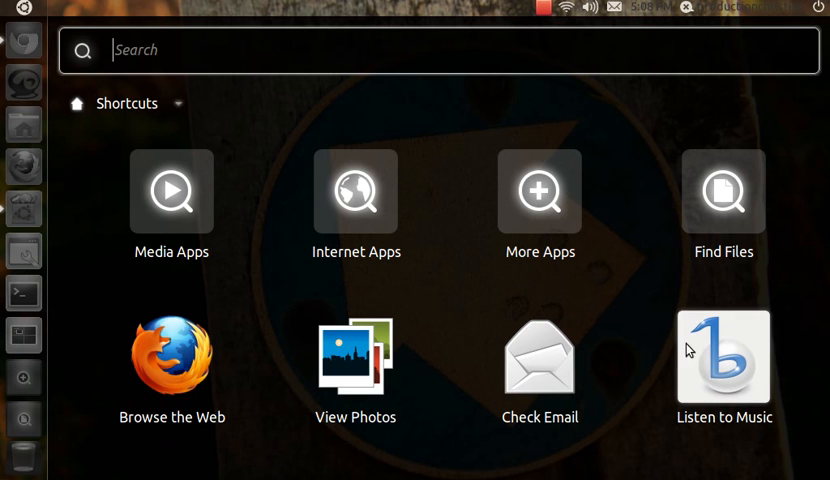
pyautogui.moveTo(671, 300)
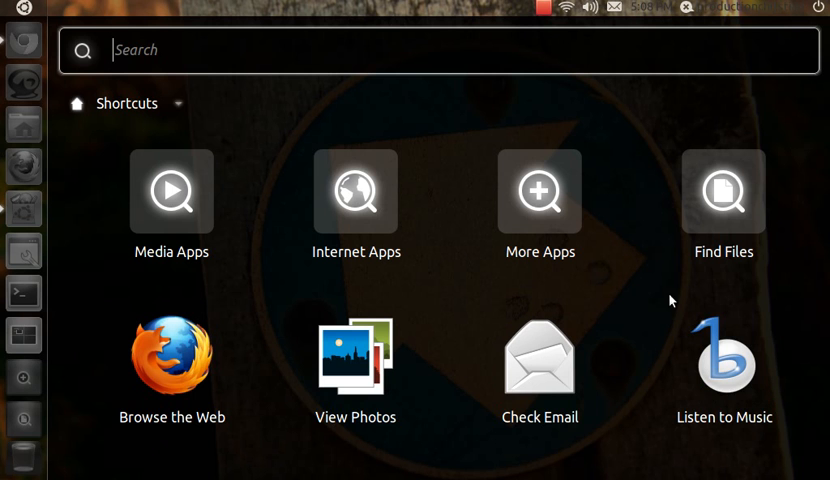
pyautogui.moveTo(8, 315)
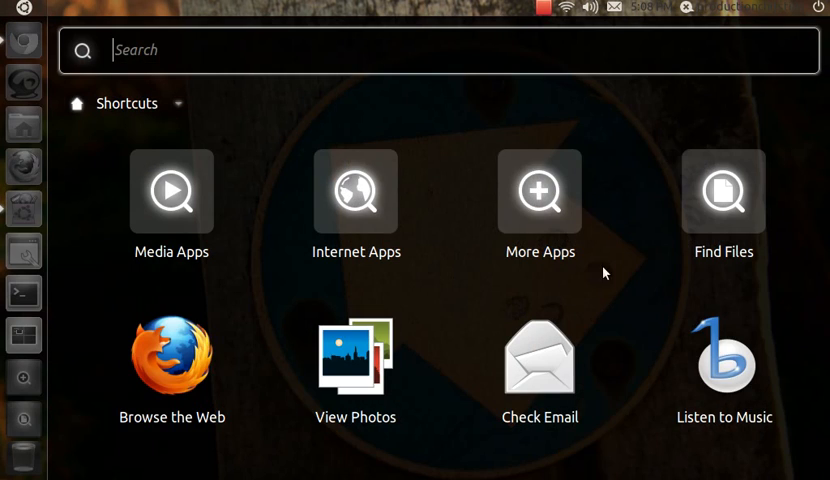
pyautogui.write('b')
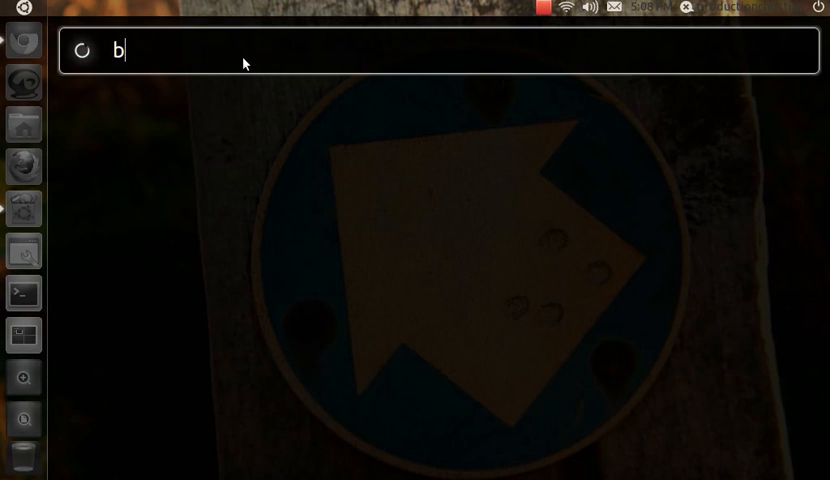
pyautogui.write('ashee')
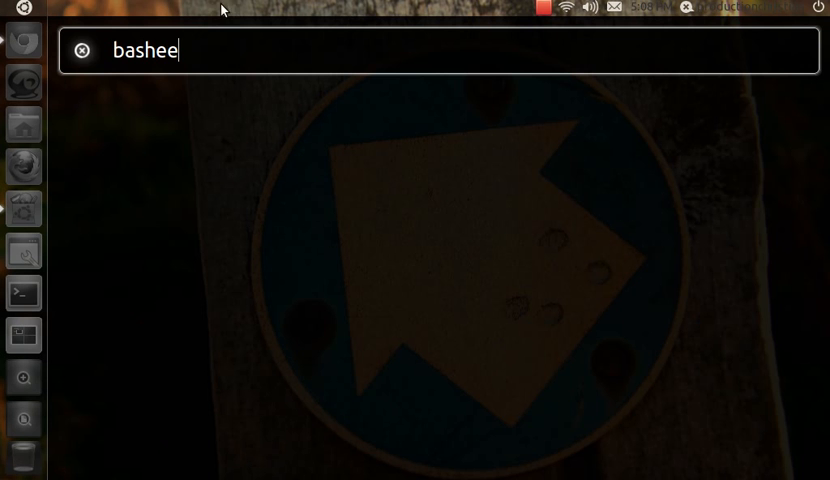
pyautogui.moveTo(200, 63)
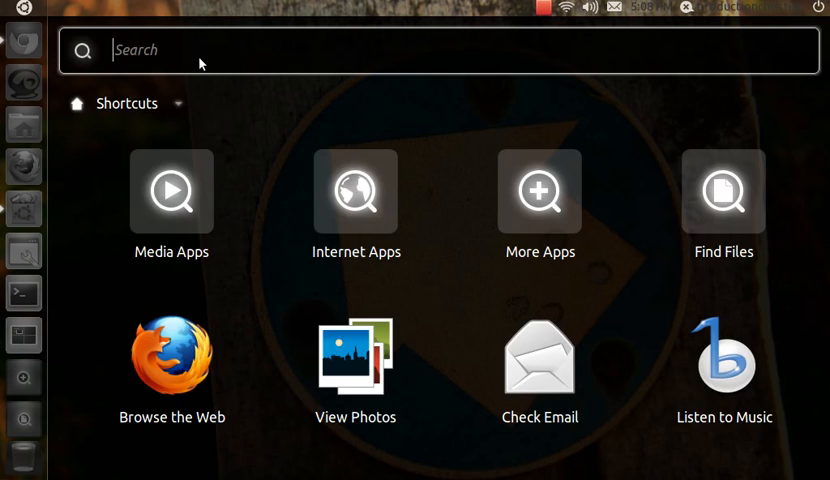
pyautogui.write('music')
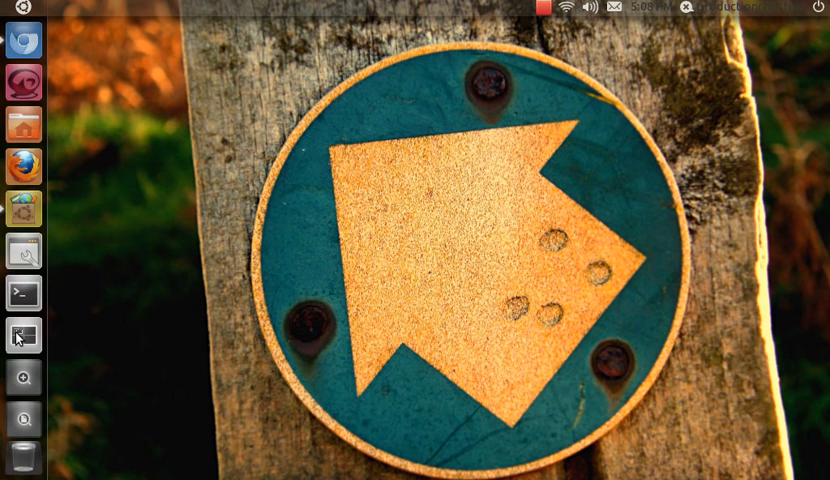
pyautogui.moveTo(18, 120)
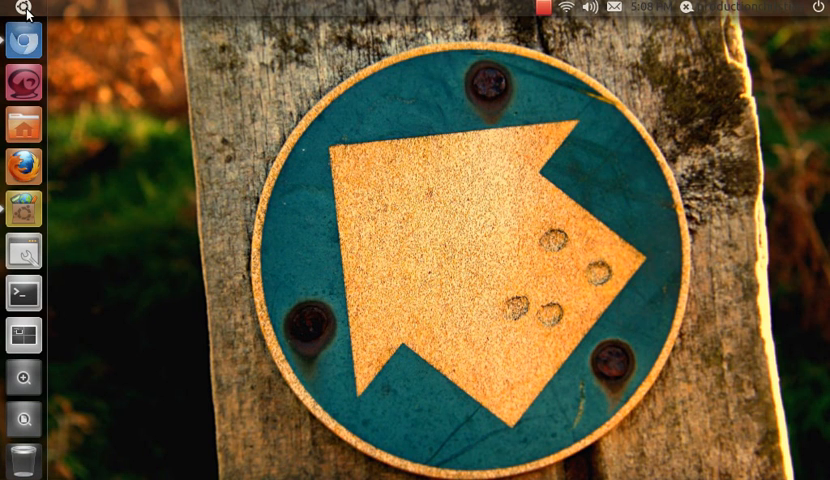
pyautogui.click(23, 13)
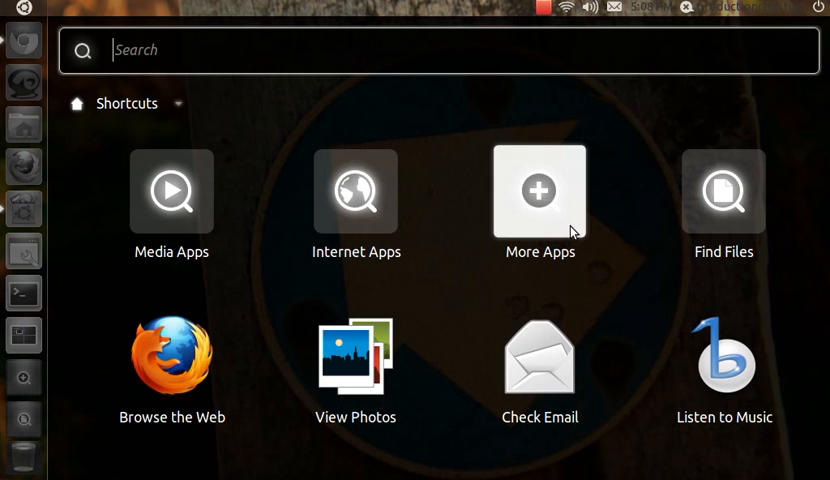
pyautogui.moveTo(355, 188)
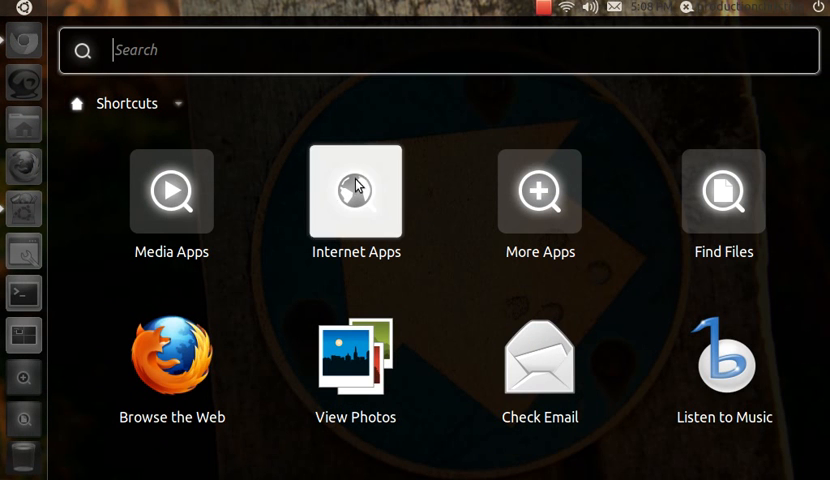
pyautogui.moveTo(185, 50)
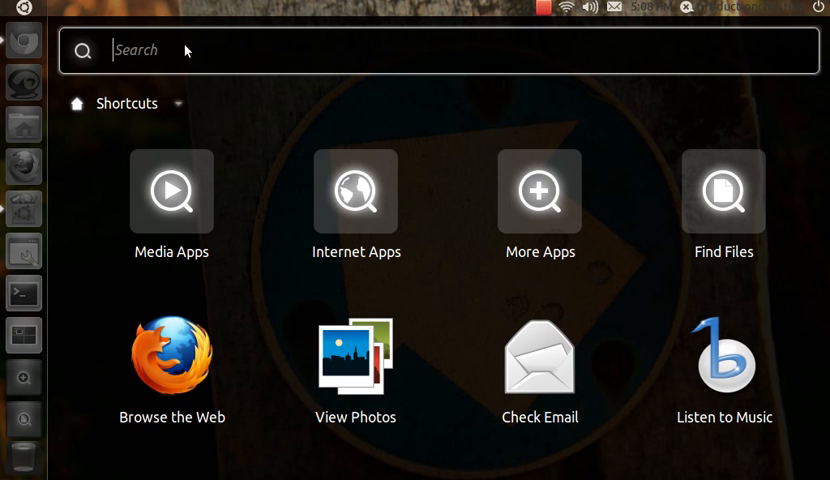
pyautogui.moveTo(91, 219)
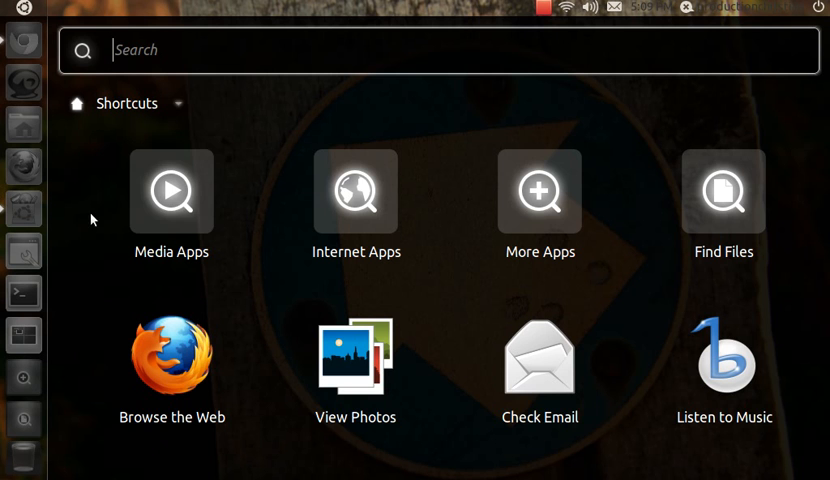
pyautogui.click(171, 190)
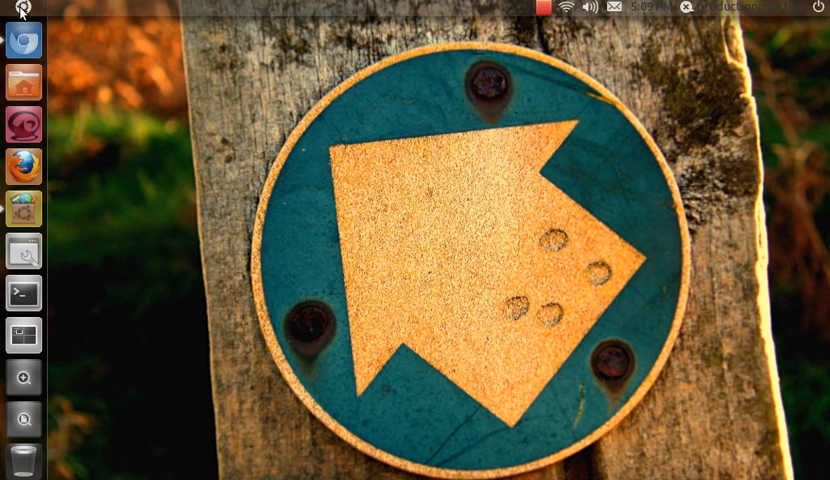
# - Browse the Dash's Media Apps category, then search the Dash for 'recorder'
pyautogui.click(22, 12)
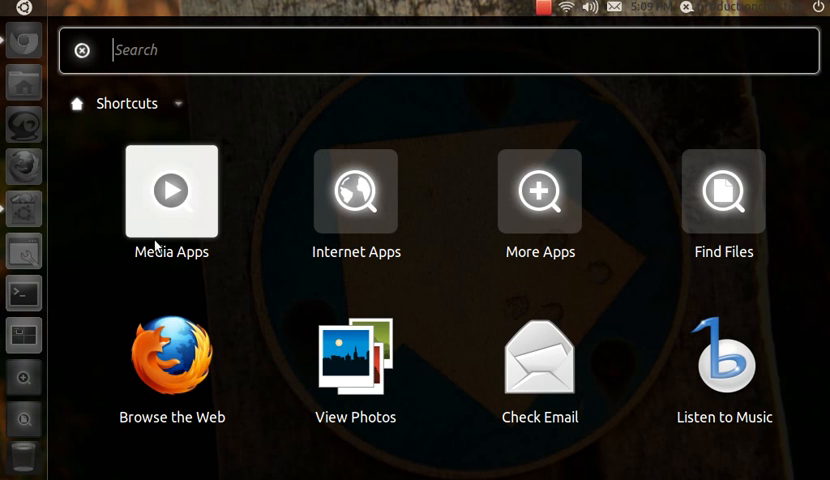
pyautogui.click(171, 191)
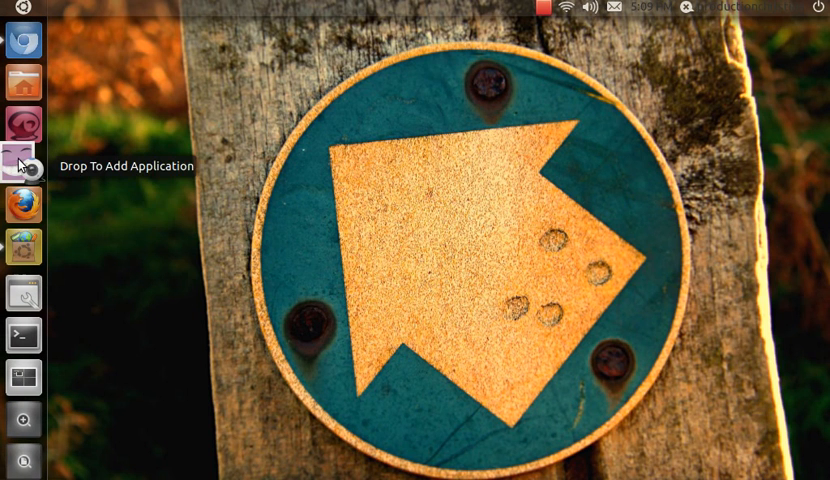
pyautogui.moveTo(18, 162)
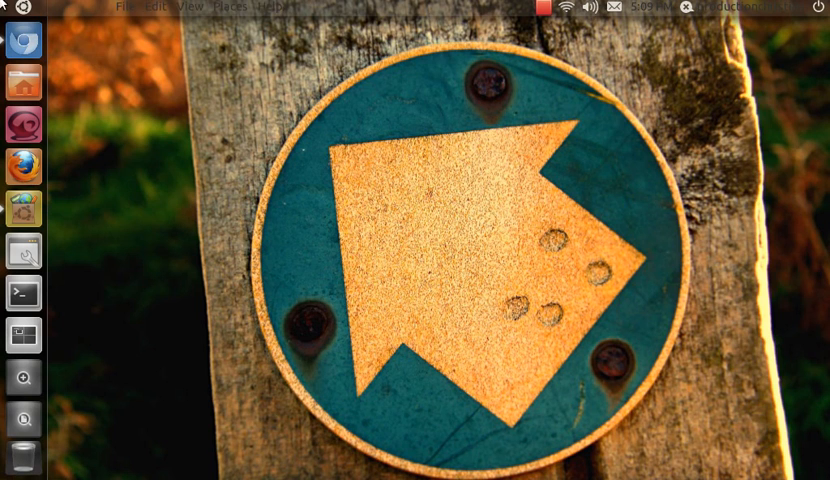
pyautogui.moveTo(48, 6)
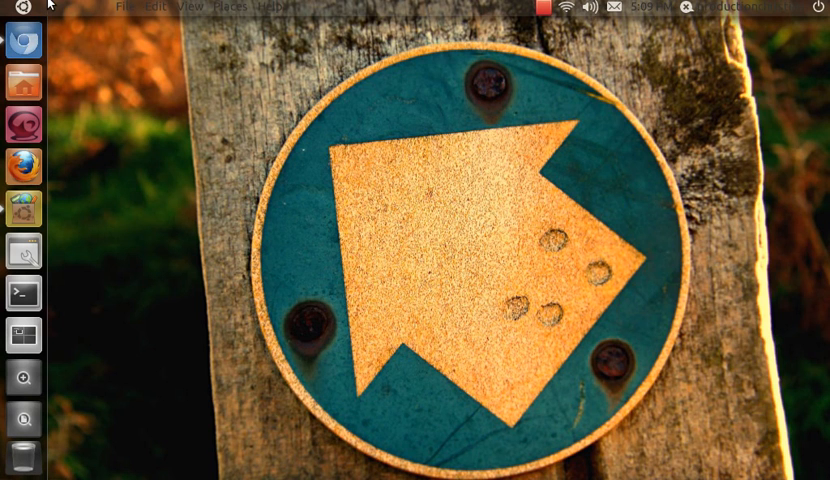
pyautogui.moveTo(224, 5)
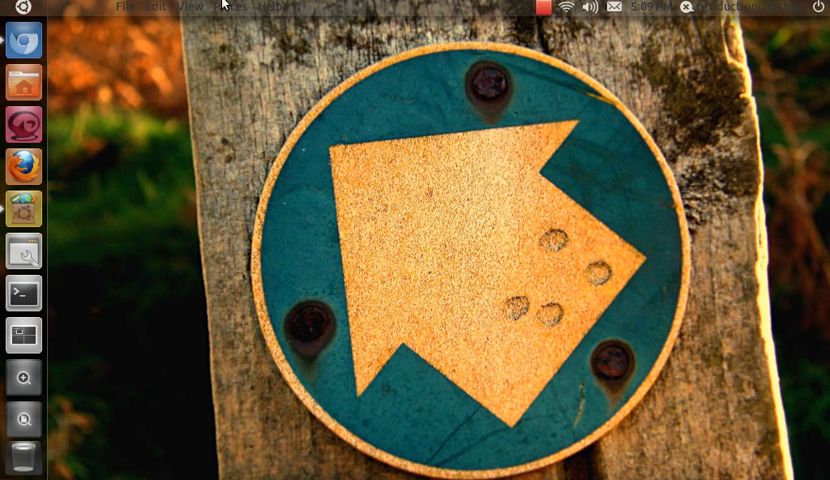
pyautogui.click(22, 11)
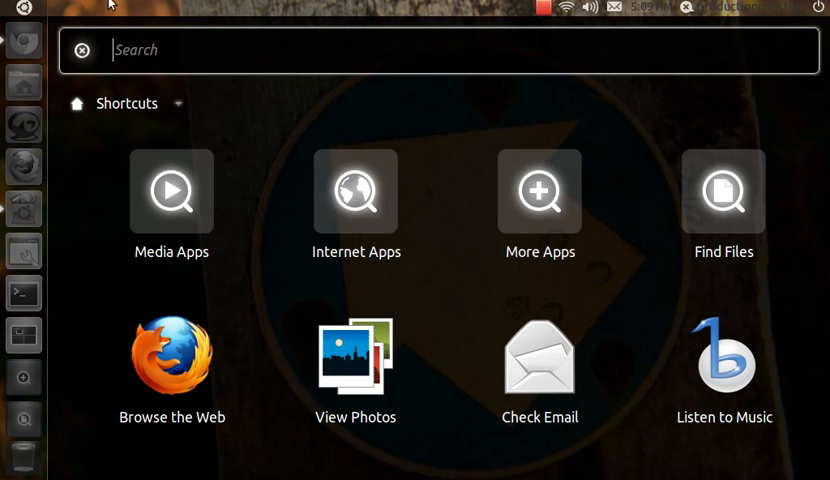
pyautogui.moveTo(689, 279)
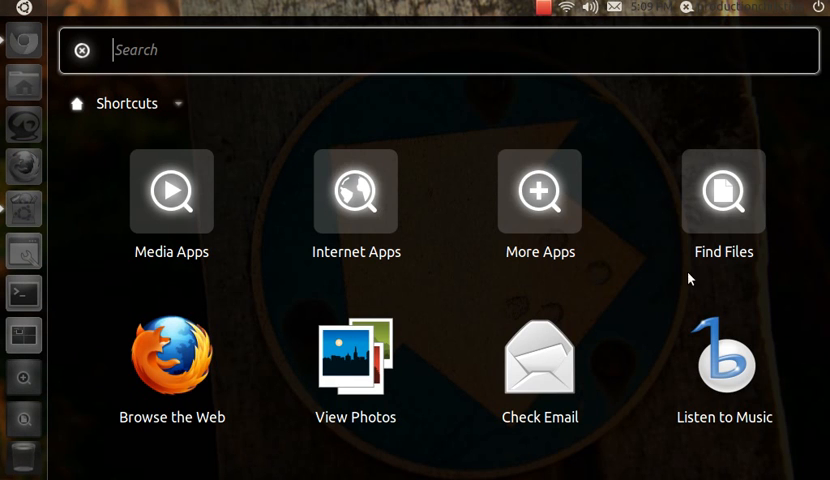
pyautogui.moveTo(173, 74)
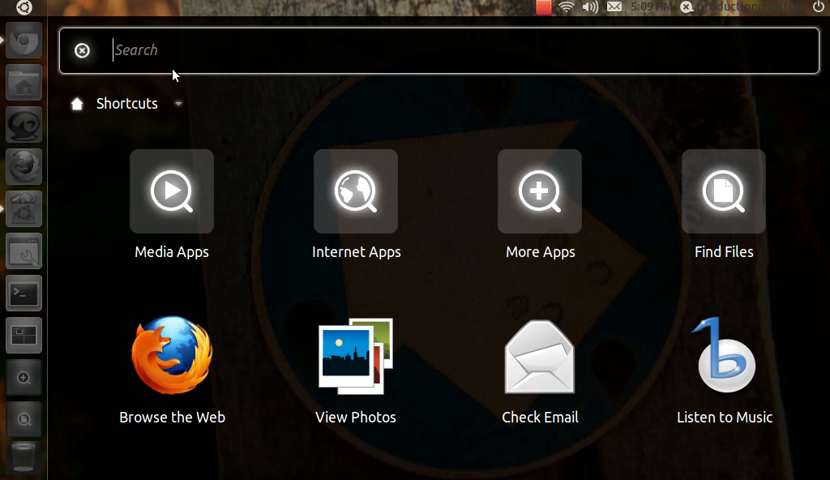
pyautogui.write('recorder')
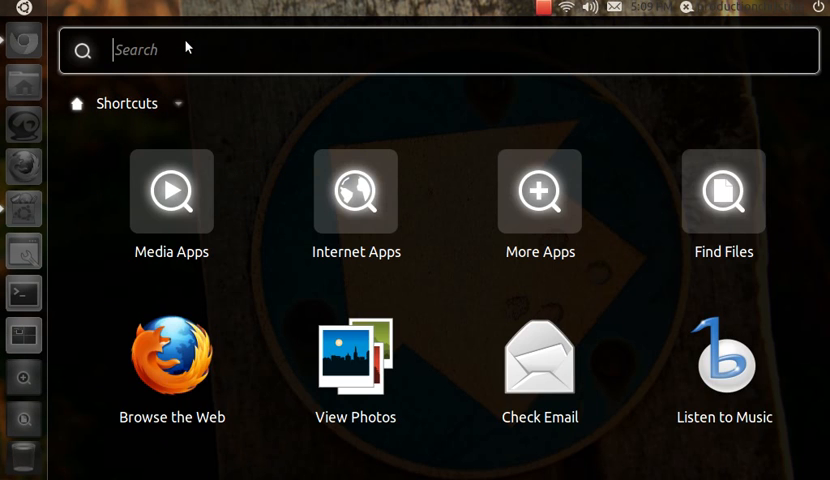
# - Correct the Dash search to 'chro' to find Chromium Web Browser
pyautogui.write('chrim')
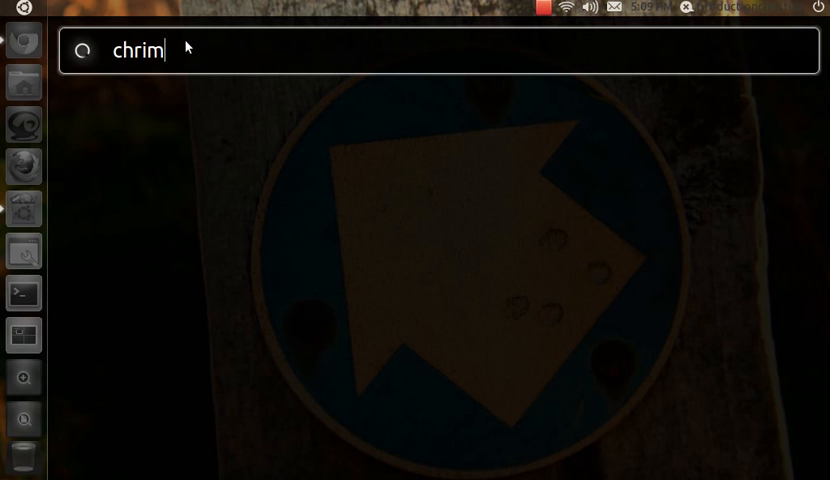
pyautogui.write('ium')
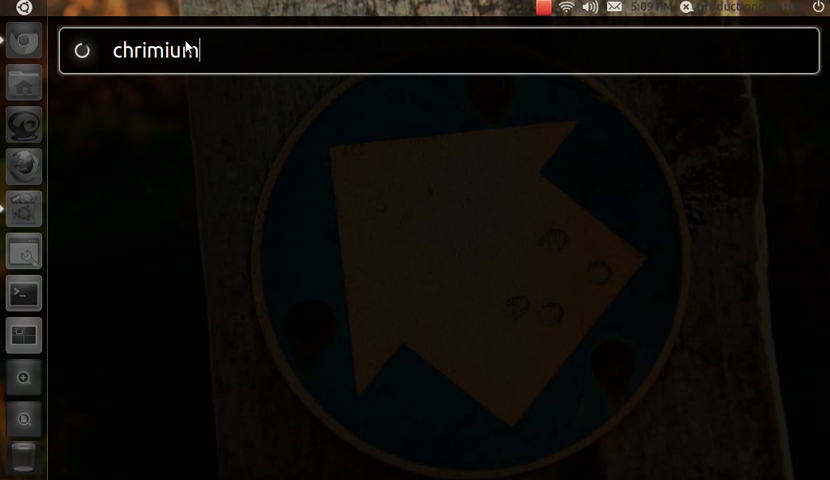
pyautogui.press('BackSpace')
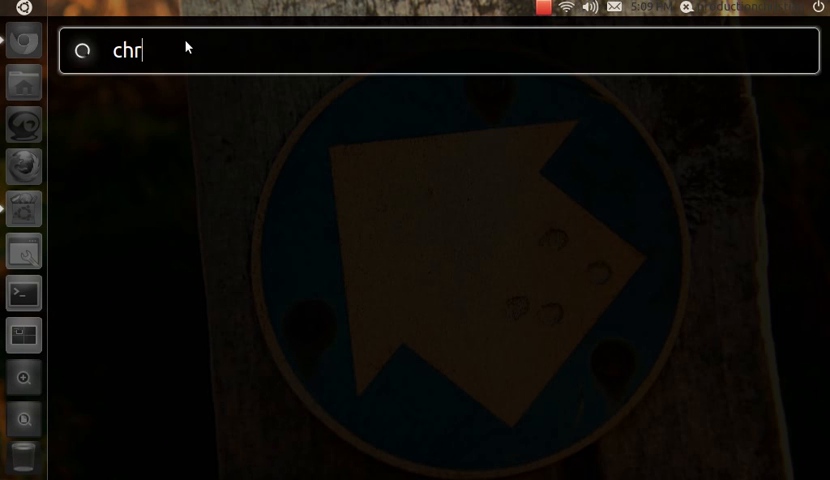
pyautogui.write('o')
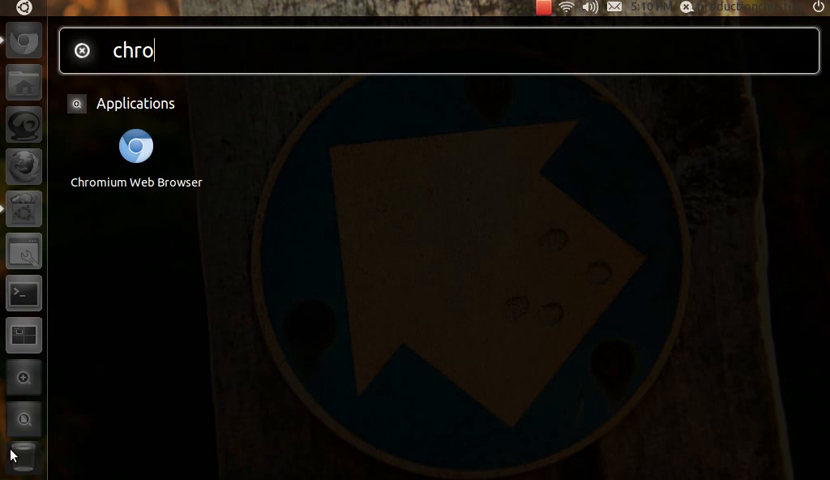
pyautogui.moveTo(28, 10)
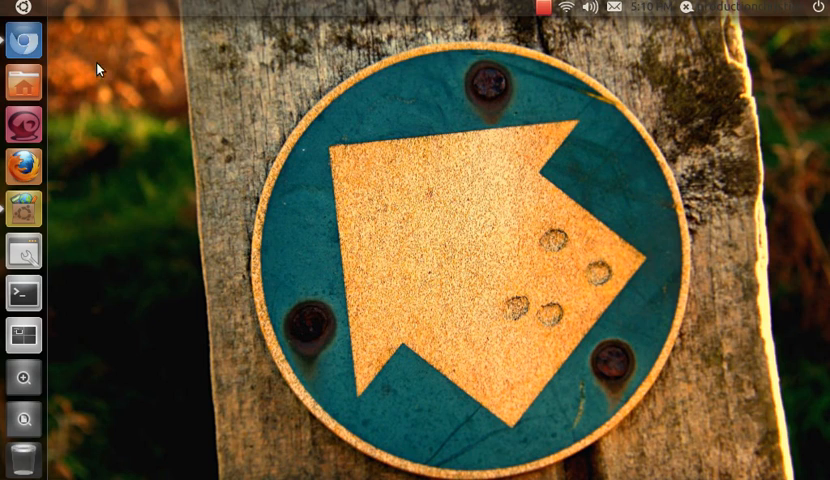
pyautogui.moveTo(130, 383)
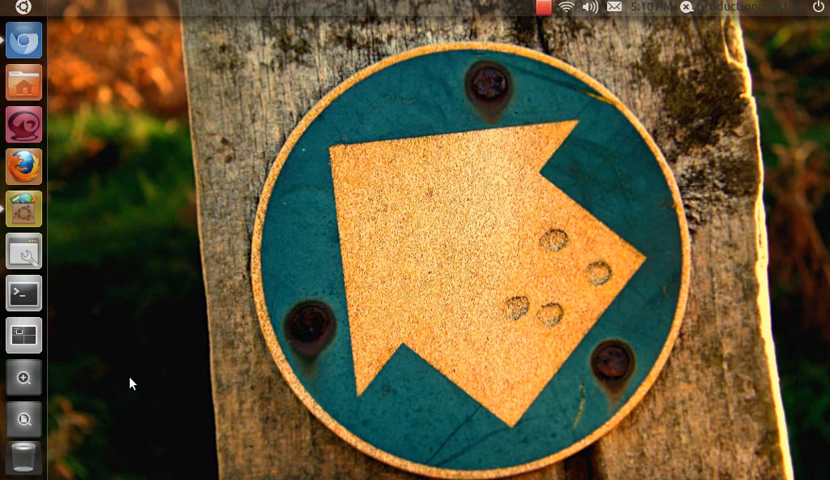
pyautogui.click(22, 12)
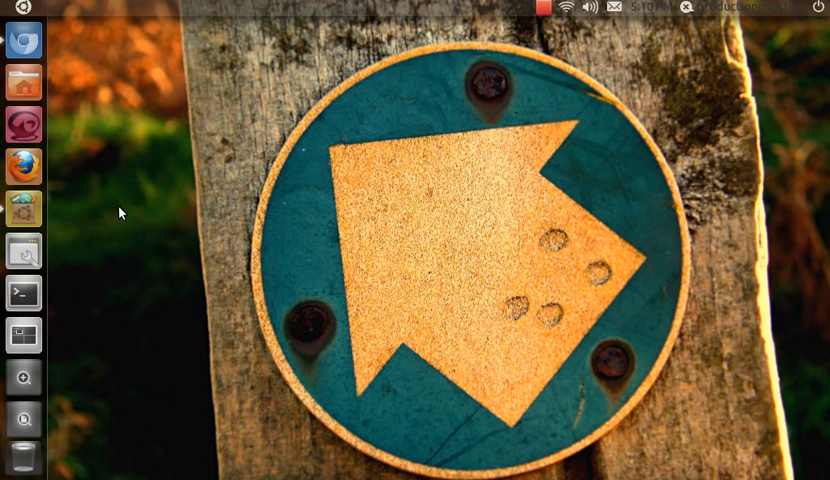
pyautogui.moveTo(22, 293)
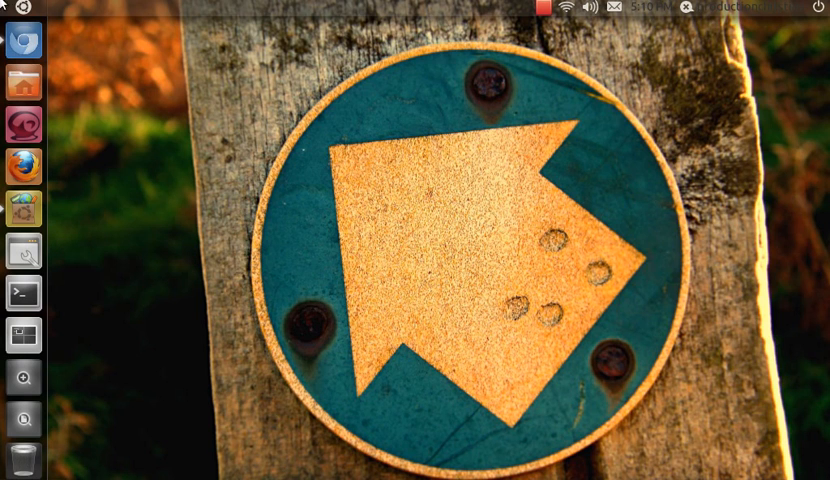
pyautogui.moveTo(250, 145)
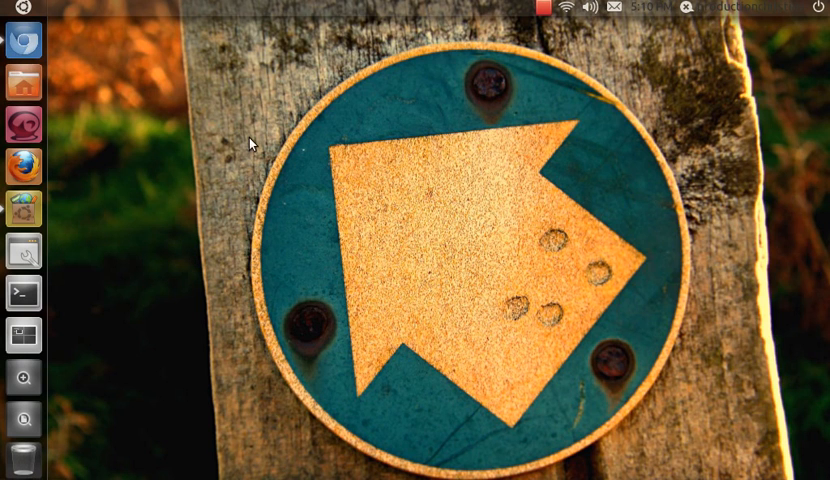
pyautogui.moveTo(308, 50)
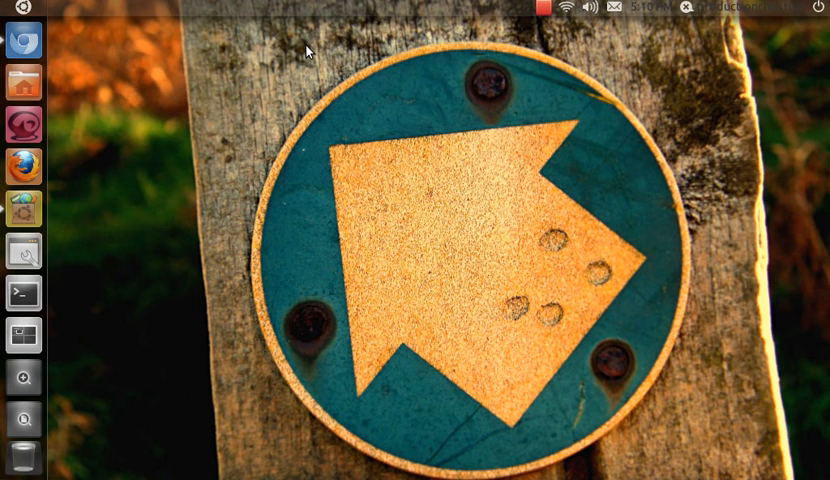
pyautogui.click(22, 81)
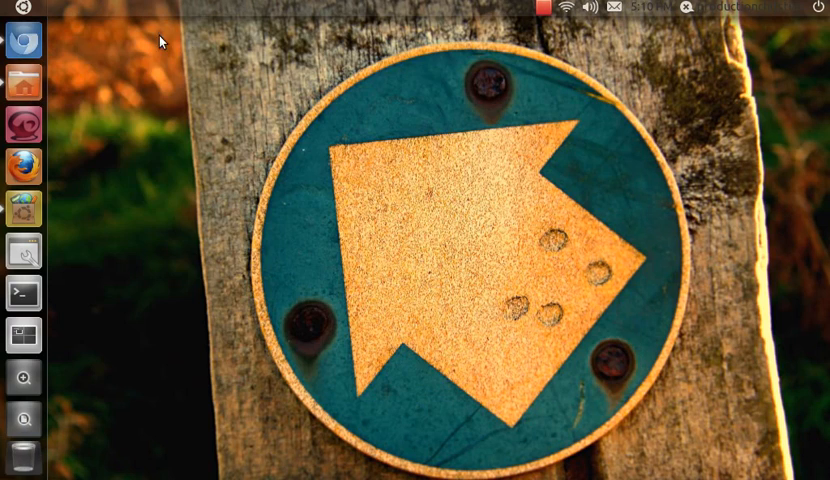
pyautogui.click(22, 81)
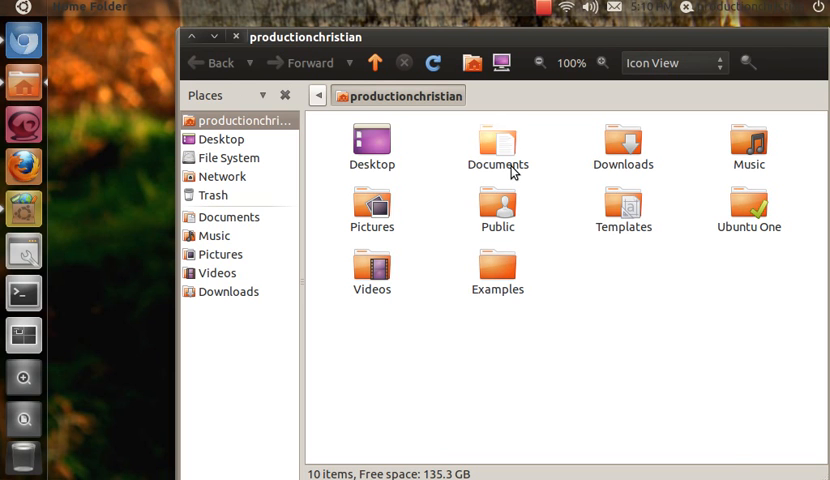
# - Open Documents and Music in separate Nautilus windows, then close the Music window
pyautogui.click(497, 143)
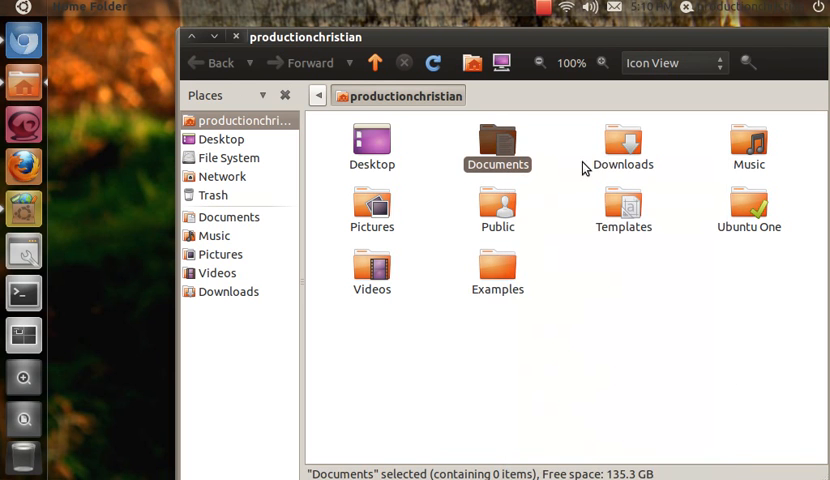
pyautogui.doubleClick(497, 145)
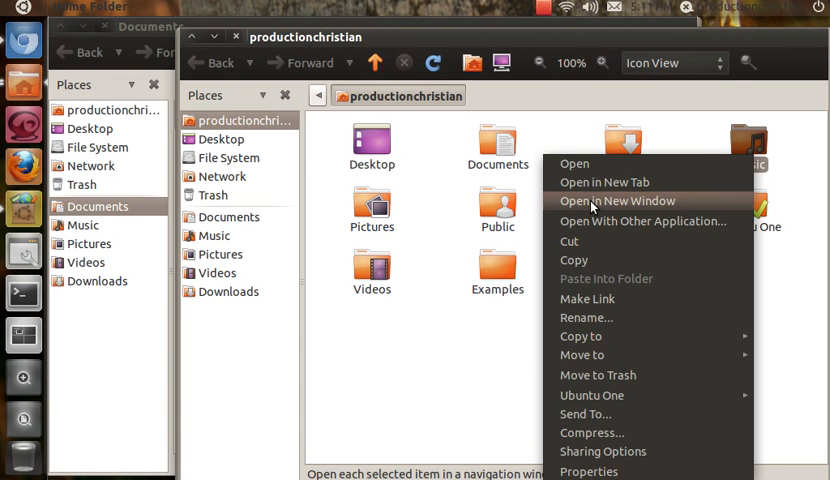
pyautogui.click(617, 201)
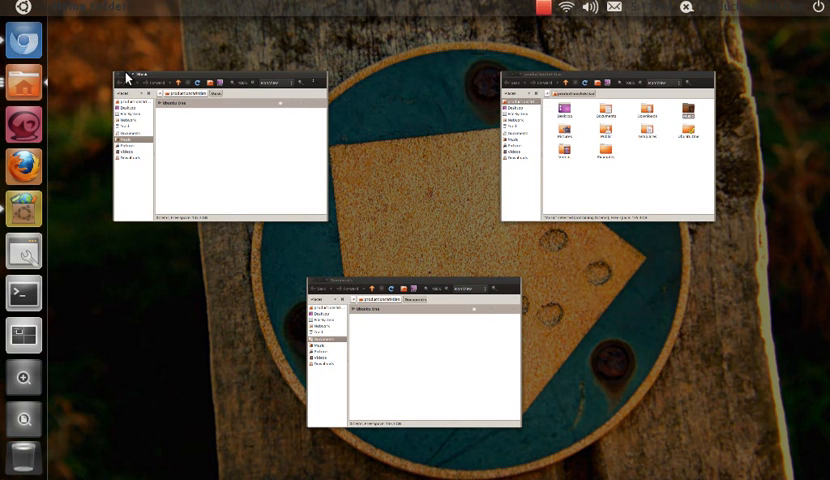
pyautogui.moveTo(585, 135)
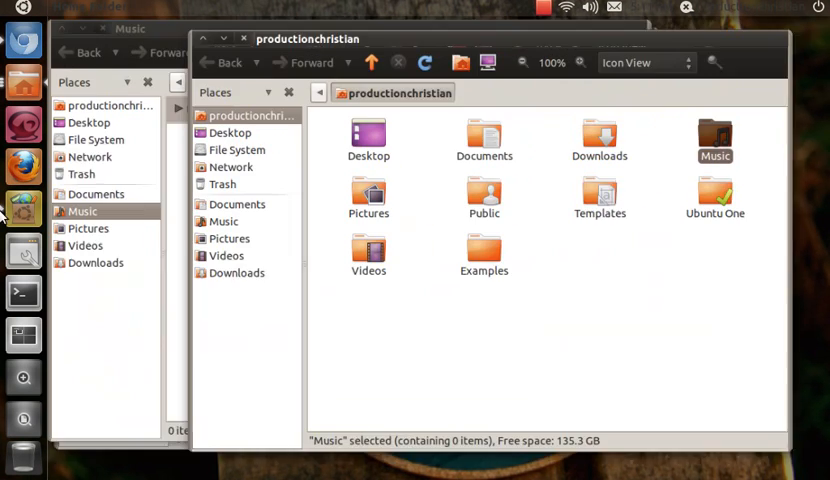
pyautogui.doubleClick(715, 140)
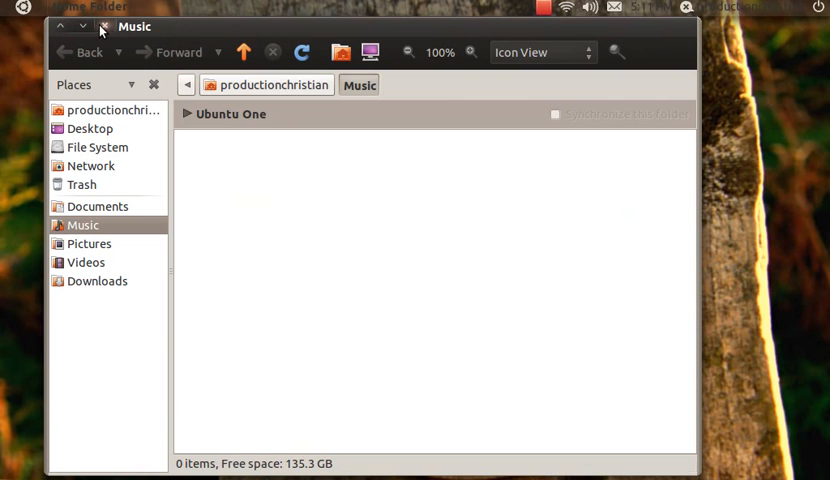
pyautogui.click(104, 26)
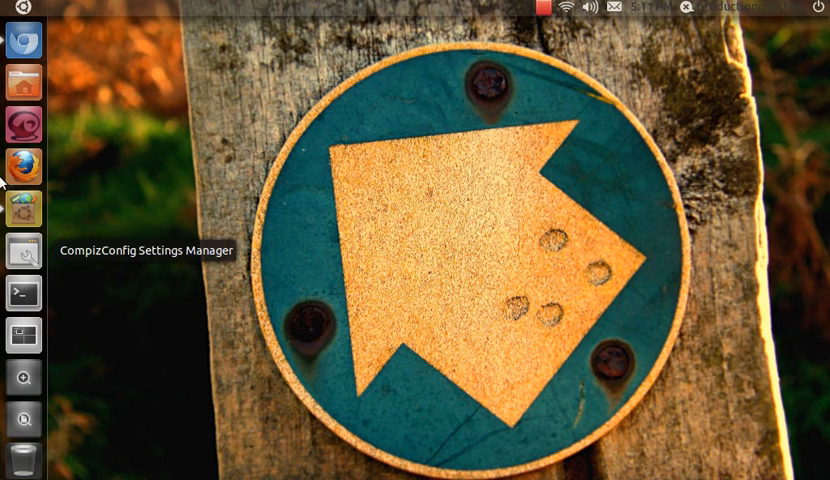
pyautogui.moveTo(375, 305)
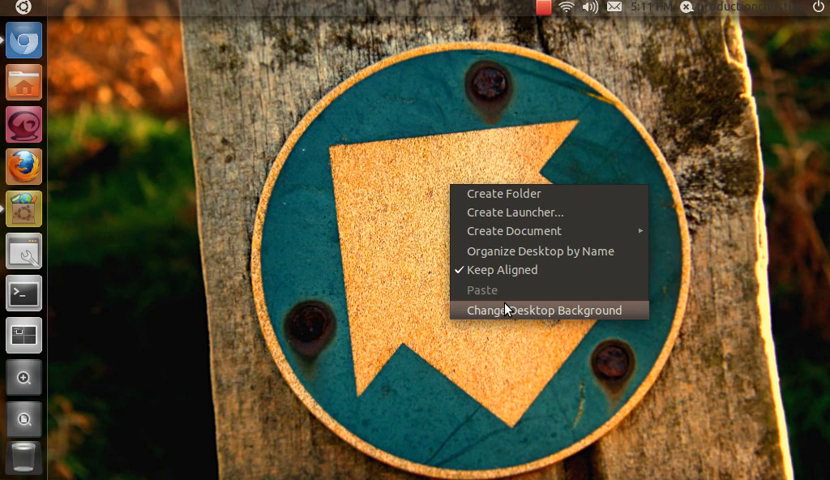
pyautogui.moveTo(350, 232)
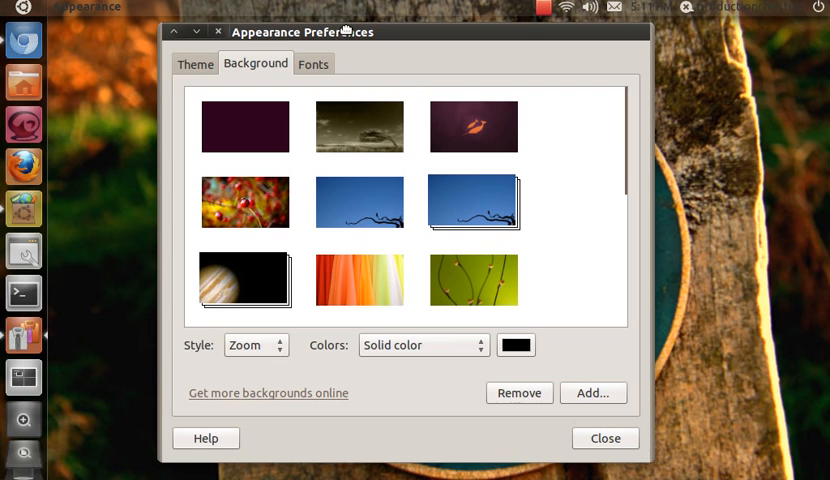
# - Scroll the installed themes list, then view the custom theme's Colors and Icons options
pyautogui.click(195, 64)
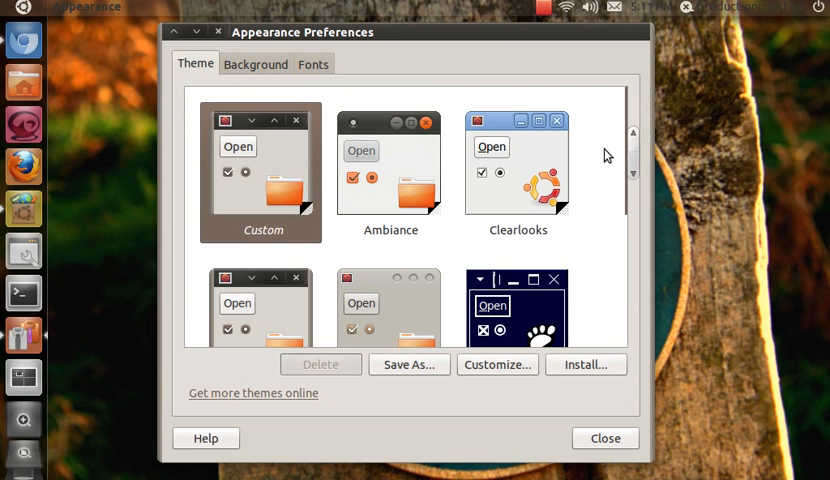
pyautogui.moveTo(520, 120)
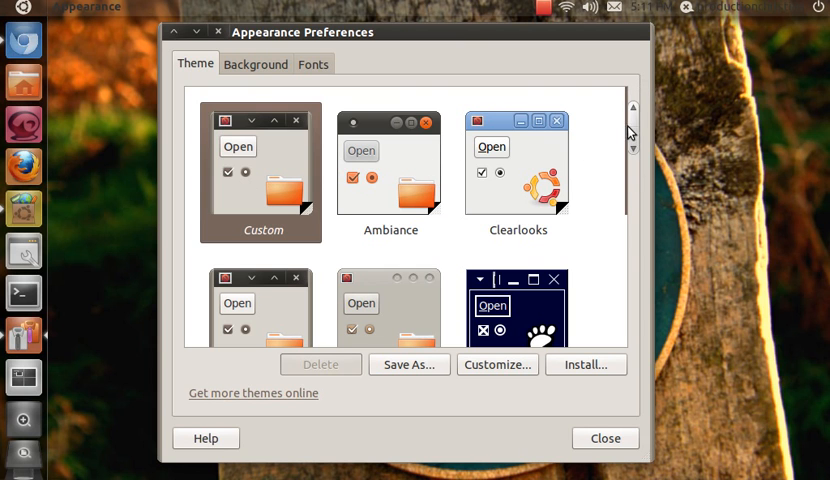
pyautogui.scroll(-3)
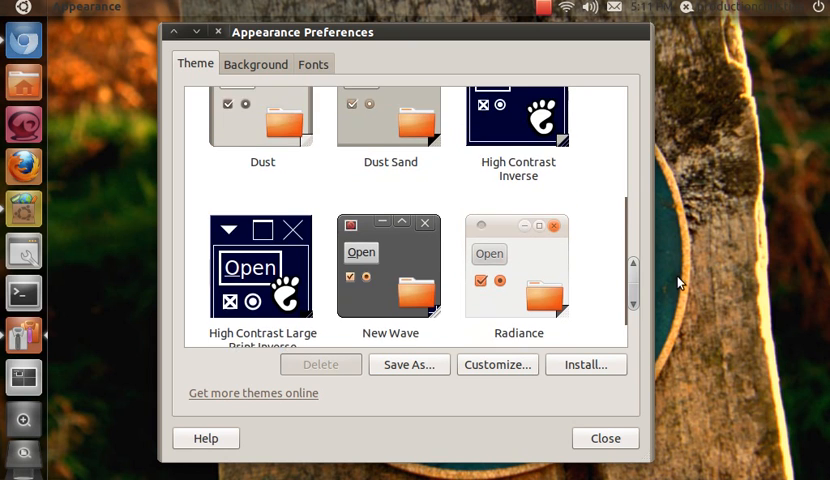
pyautogui.scroll(3)
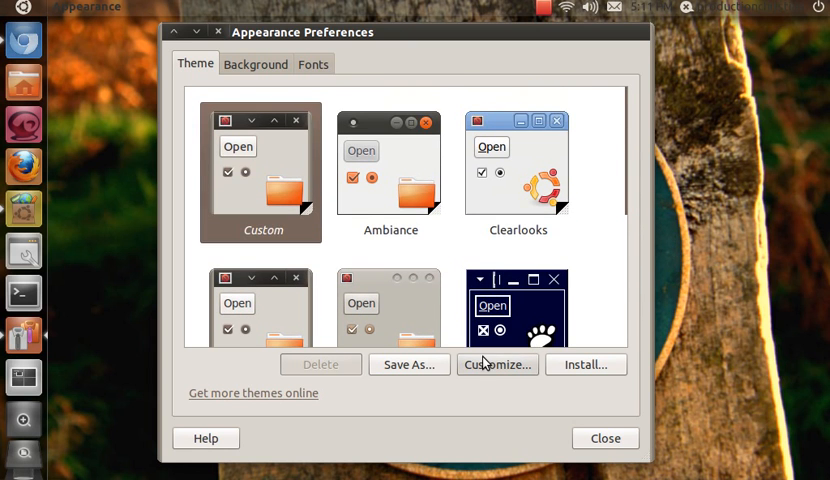
pyautogui.click(496, 364)
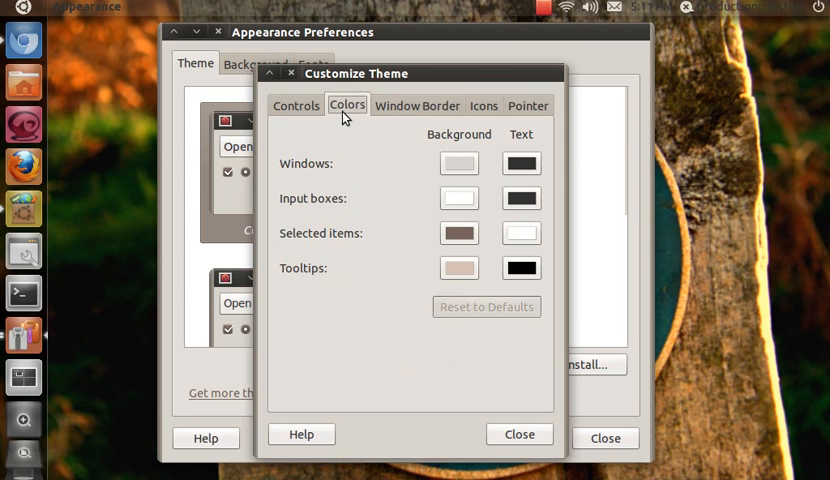
pyautogui.click(483, 105)
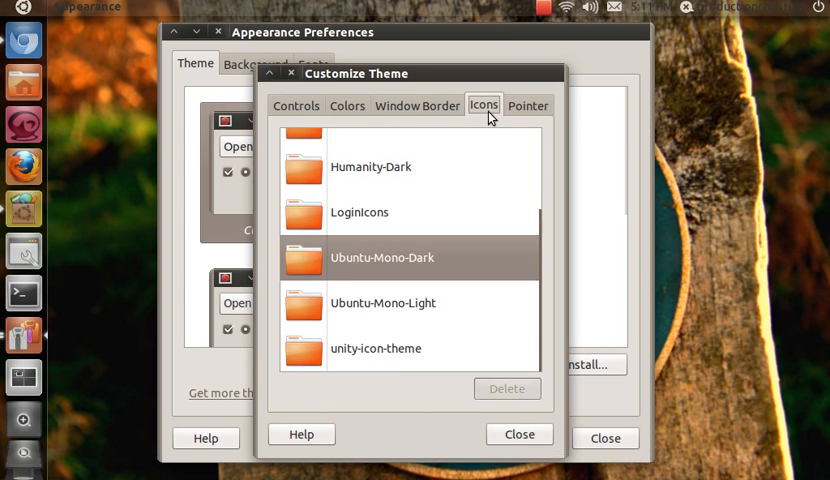
pyautogui.click(528, 105)
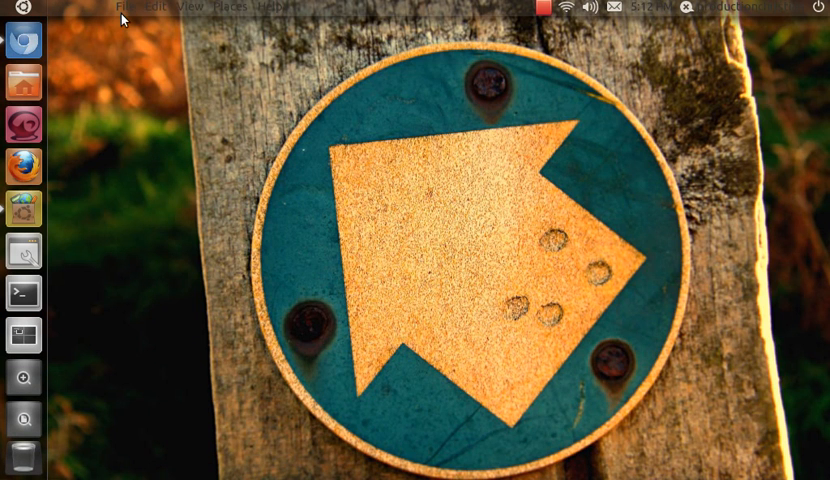
pyautogui.moveTo(387, 148)
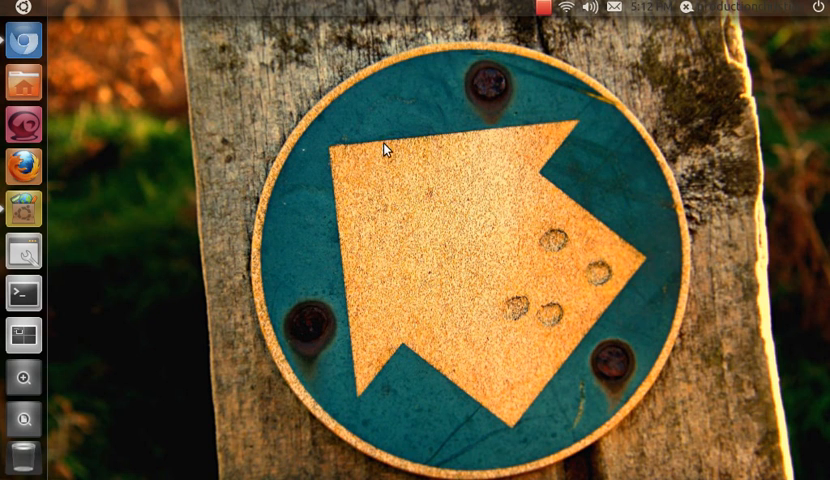
pyautogui.moveTo(294, 4)
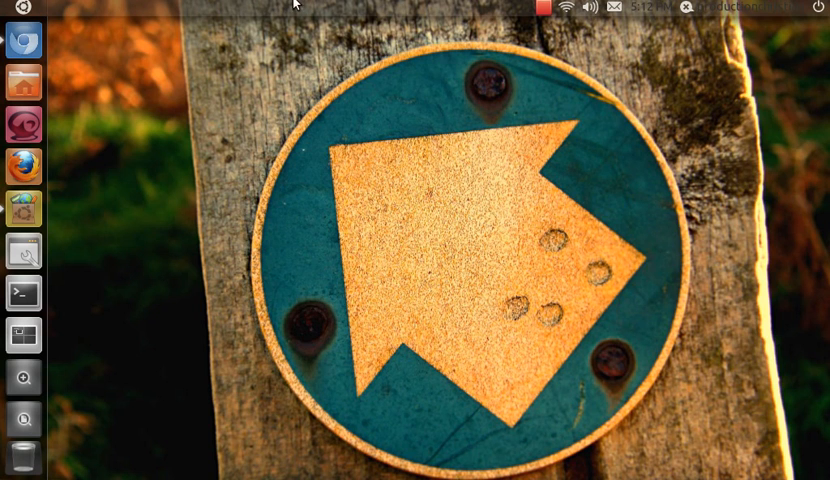
pyautogui.moveTo(557, 8)
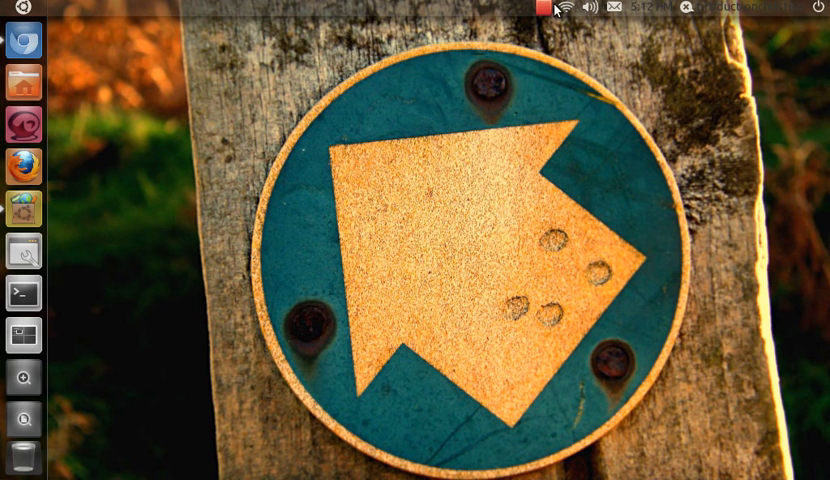
pyautogui.click(813, 8)
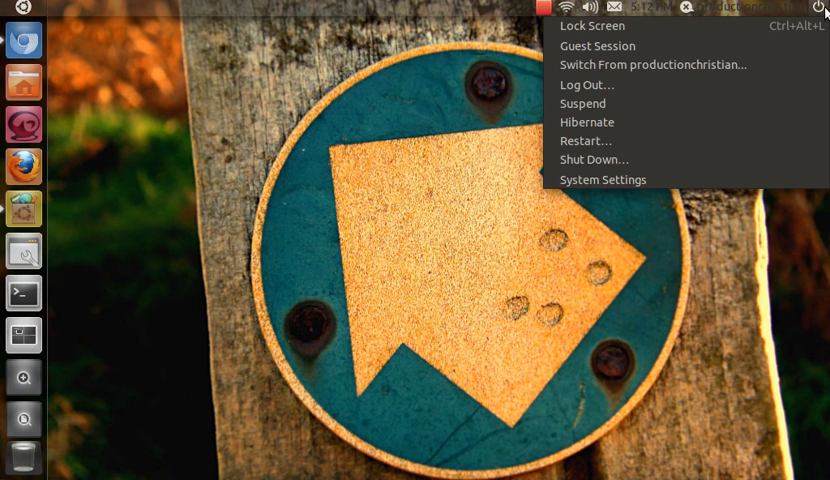
pyautogui.moveTo(742, 176)
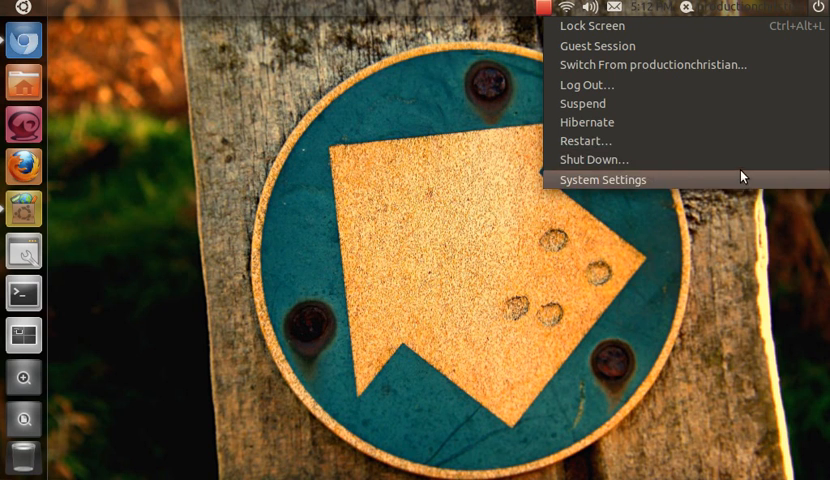
pyautogui.moveTo(643, 146)
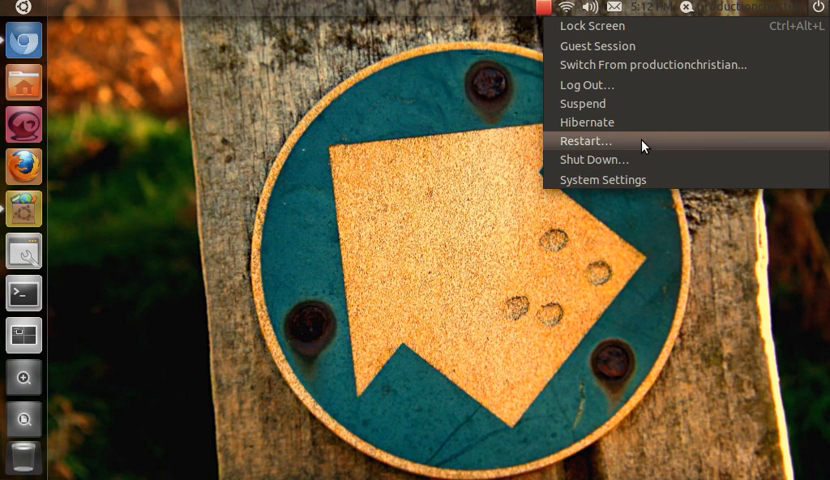
pyautogui.click(585, 140)
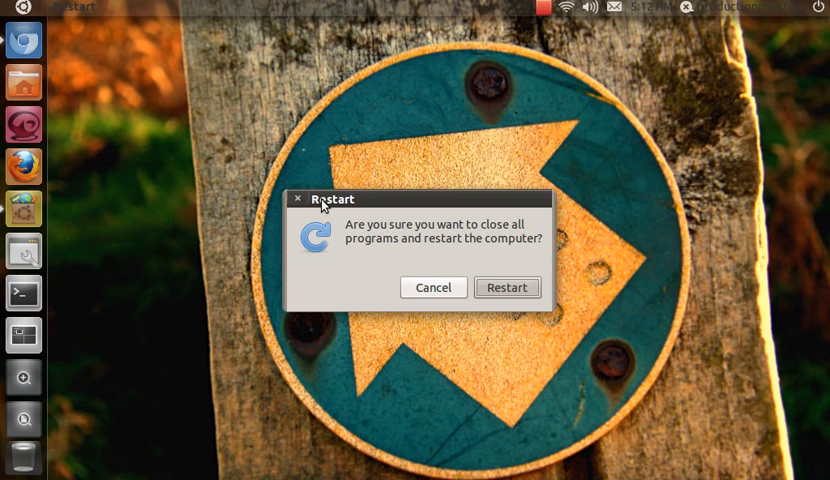
pyautogui.click(433, 287)
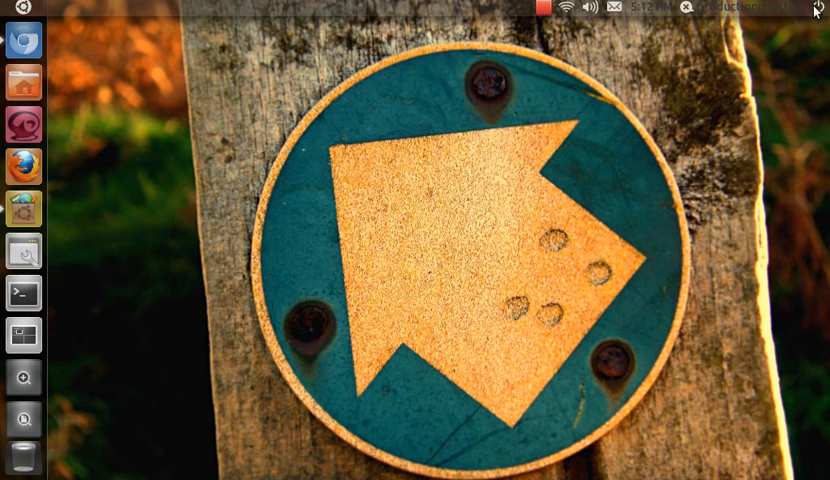
pyautogui.click(818, 7)
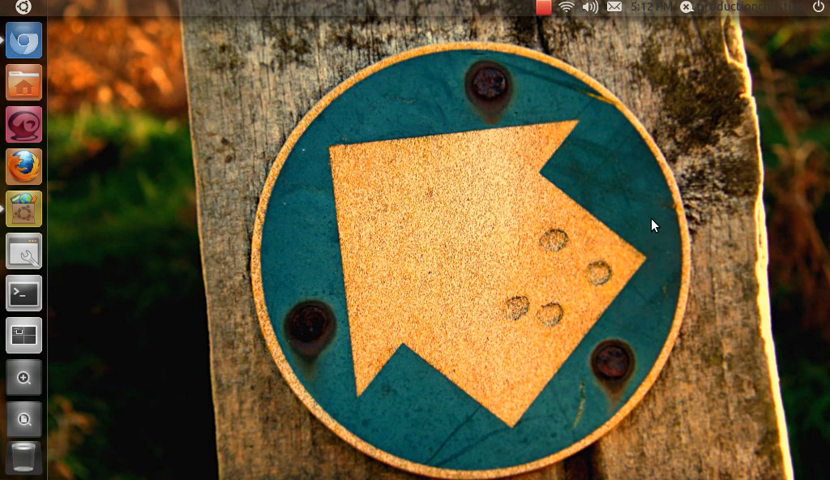
pyautogui.moveTo(529, 6)
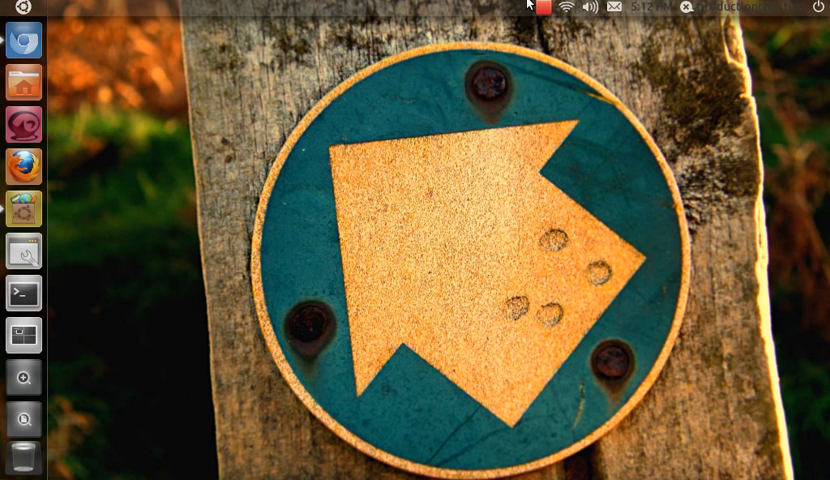
# - Open Control Center and scroll through Personal, Internet and Network, Hardware, System, Other
pyautogui.click(22, 334)
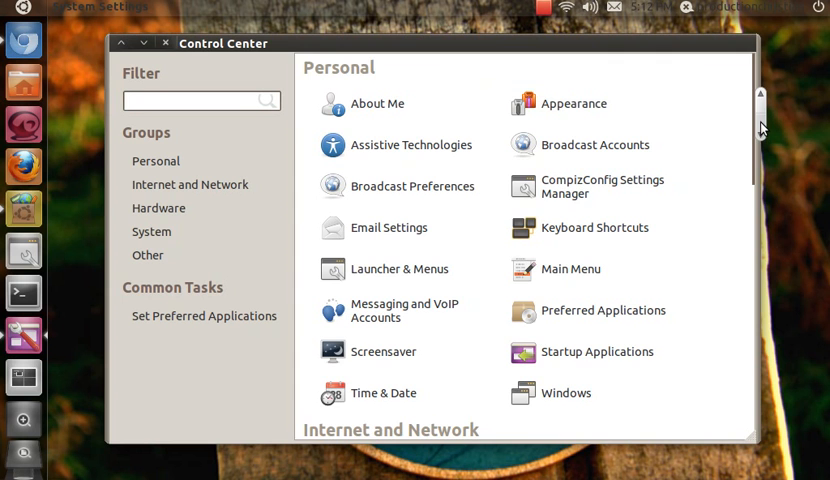
pyautogui.scroll(-3)
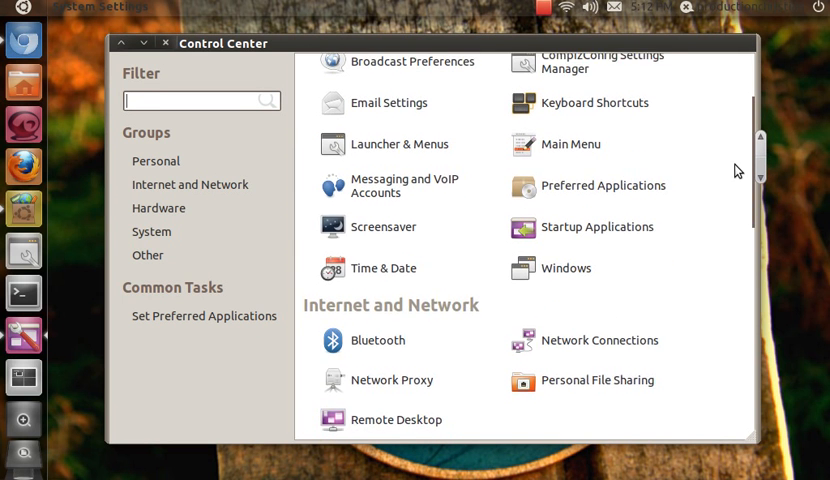
pyautogui.scroll(-3)
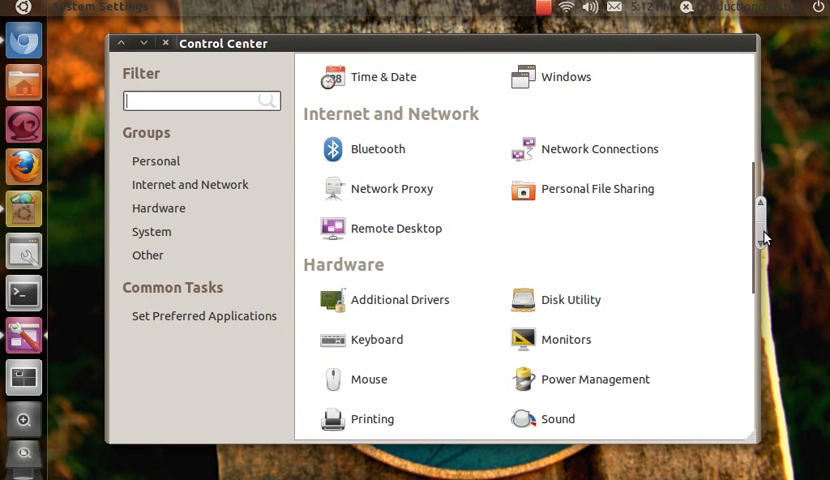
pyautogui.scroll(-3)
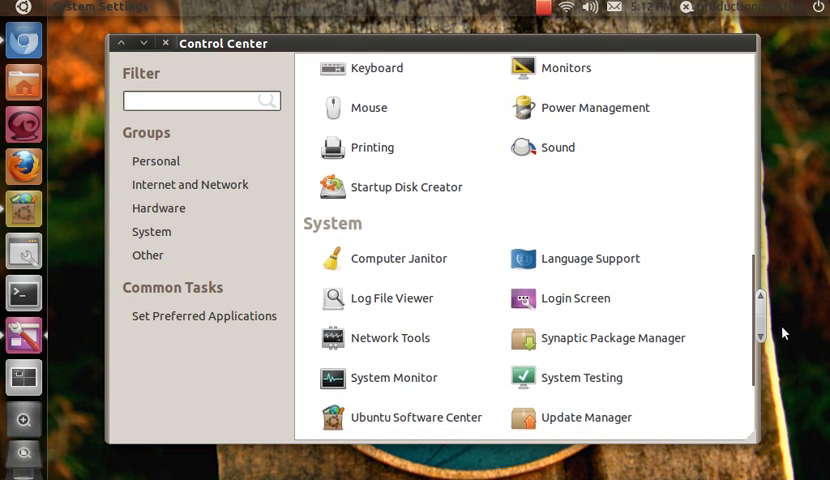
pyautogui.scroll(-3)
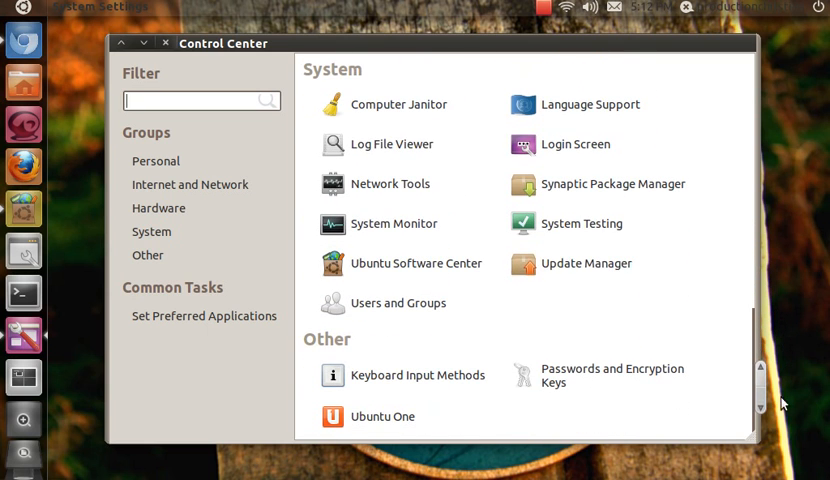